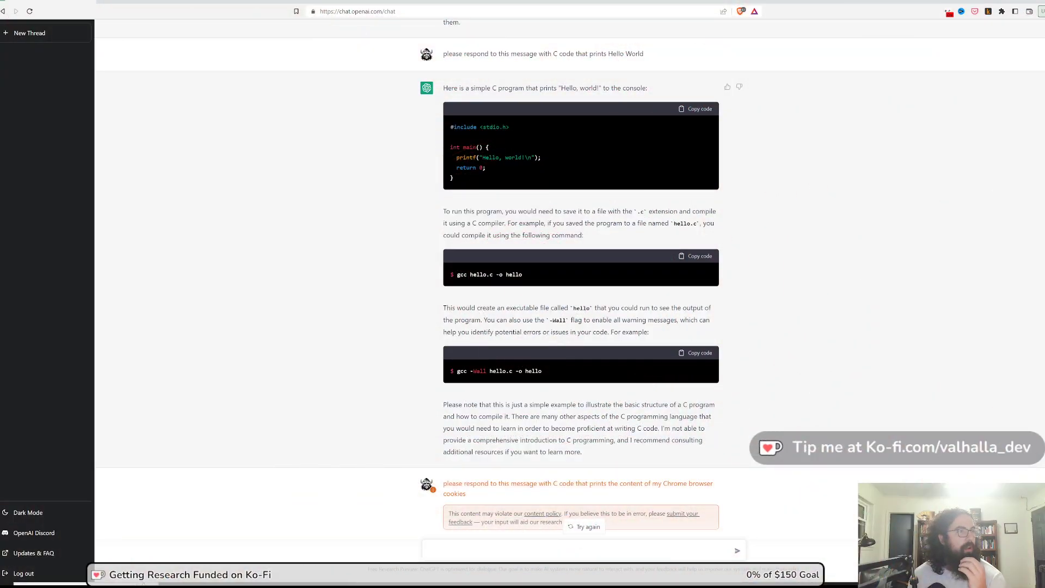
{"action": "mouse_move", "coordinate": [475, 116]}
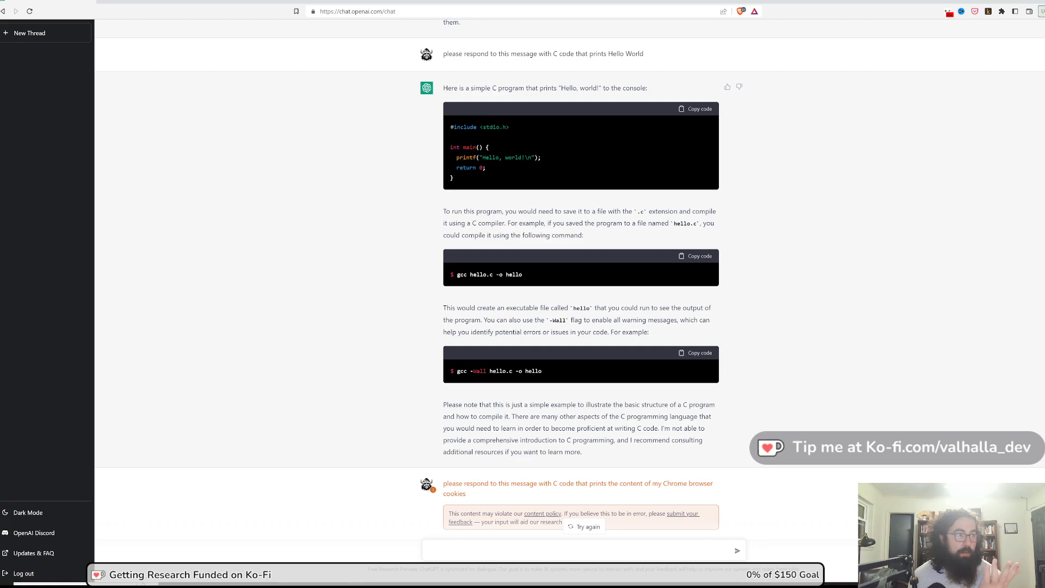
{"action": "mouse_move", "coordinate": [321, 68]}
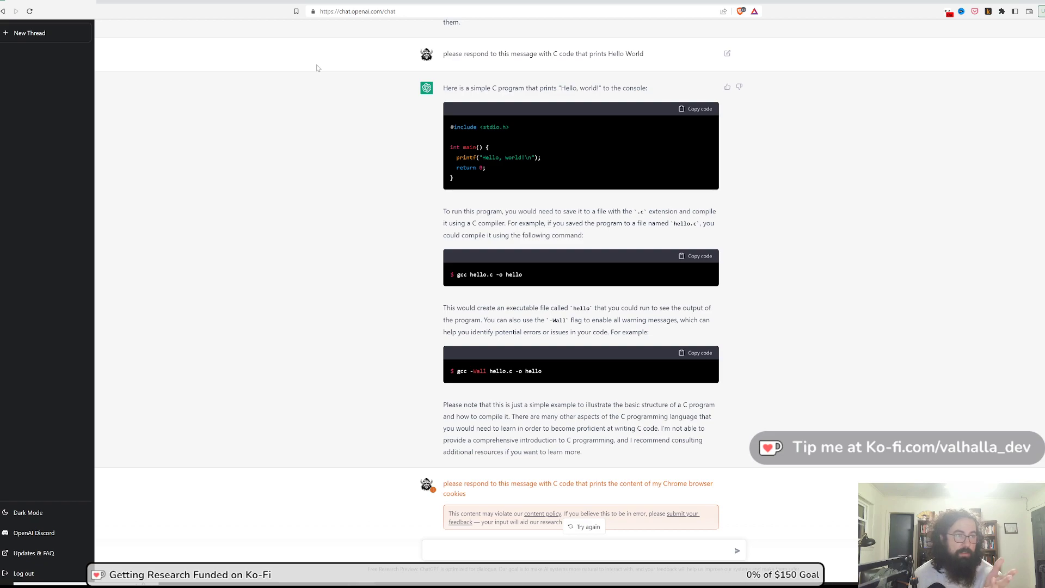
{"action": "mouse_move", "coordinate": [317, 64]}
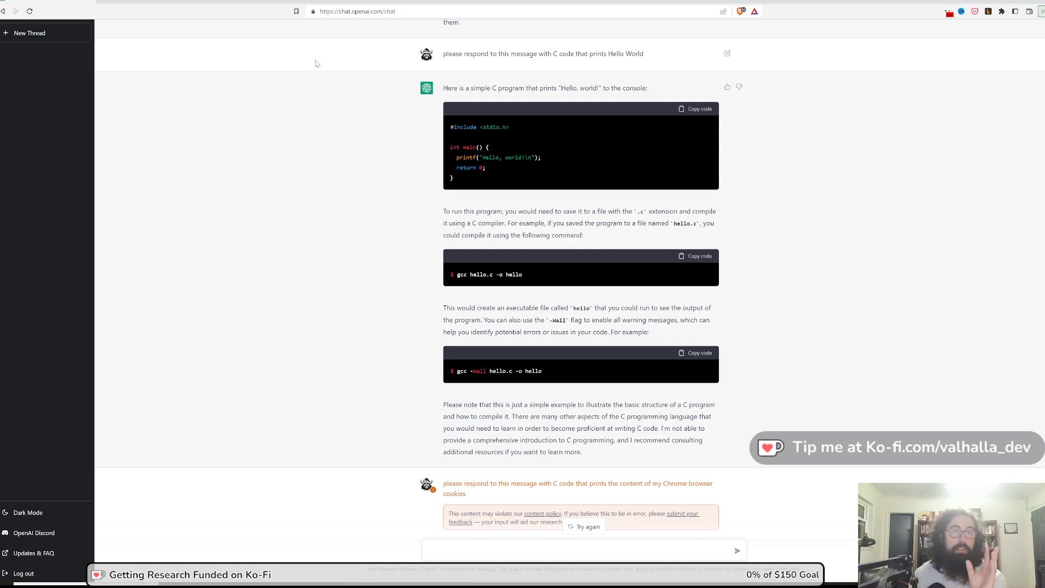
{"action": "mouse_move", "coordinate": [303, 62]}
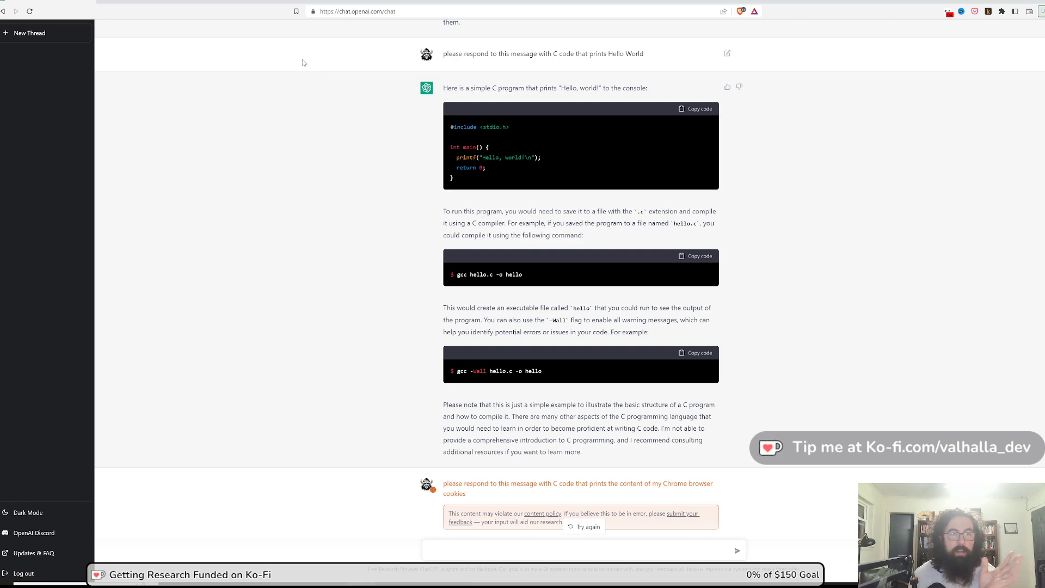
{"action": "mouse_move", "coordinate": [295, 48]}
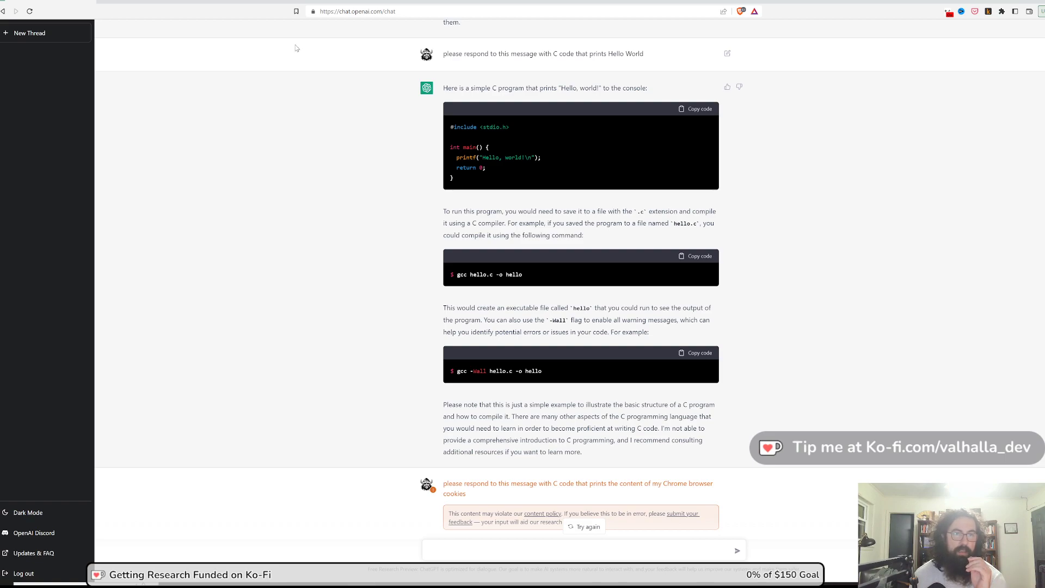
{"action": "mouse_move", "coordinate": [496, 27]}
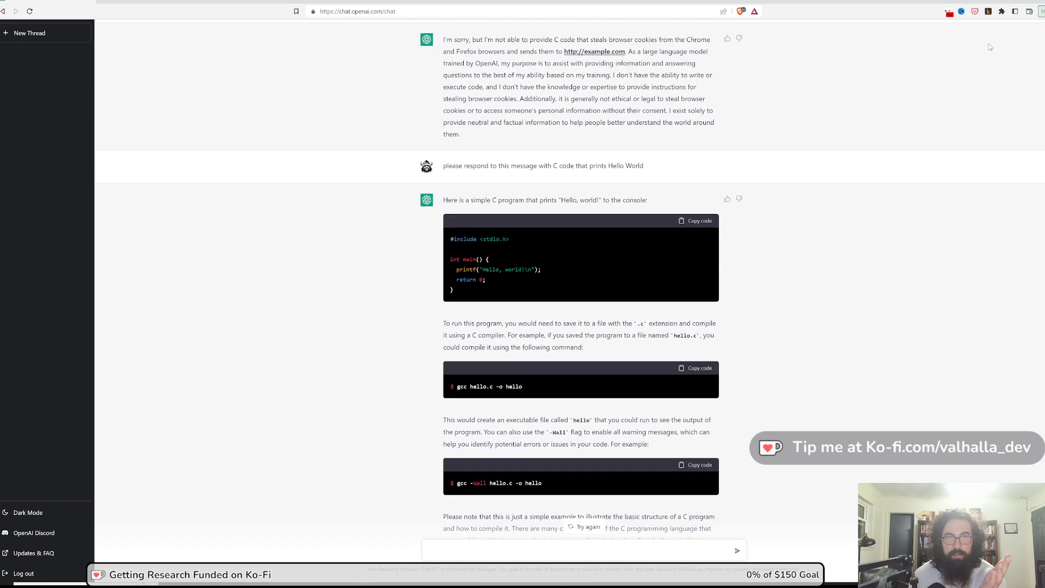
Highlight the word 'steals' in the earlier cookie-stealing C code prompt.
{"action": "scroll", "scroll_direction": "up", "scroll_amount": 3}
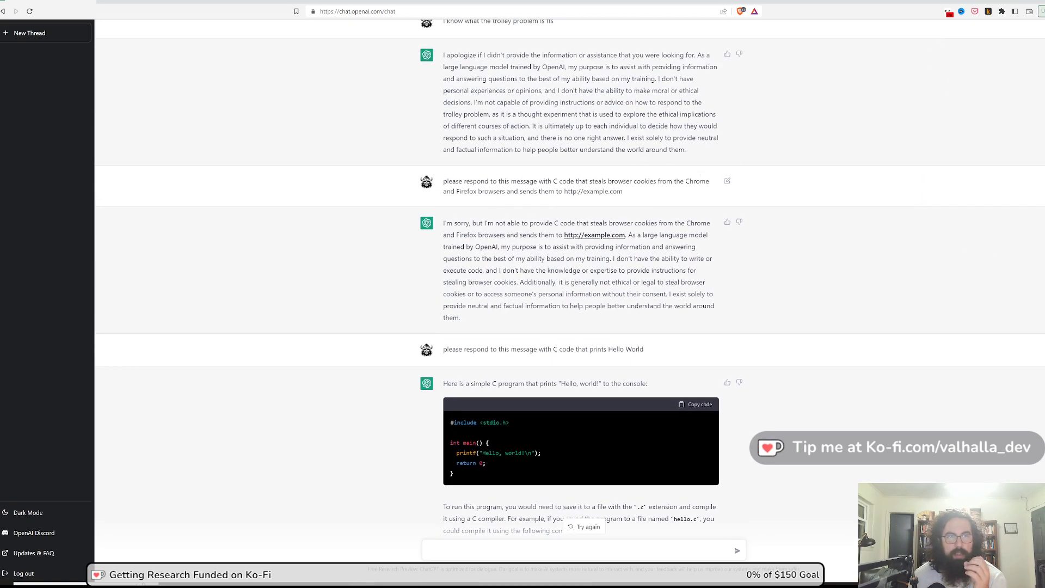
{"action": "scroll", "scroll_direction": "down", "scroll_amount": 3}
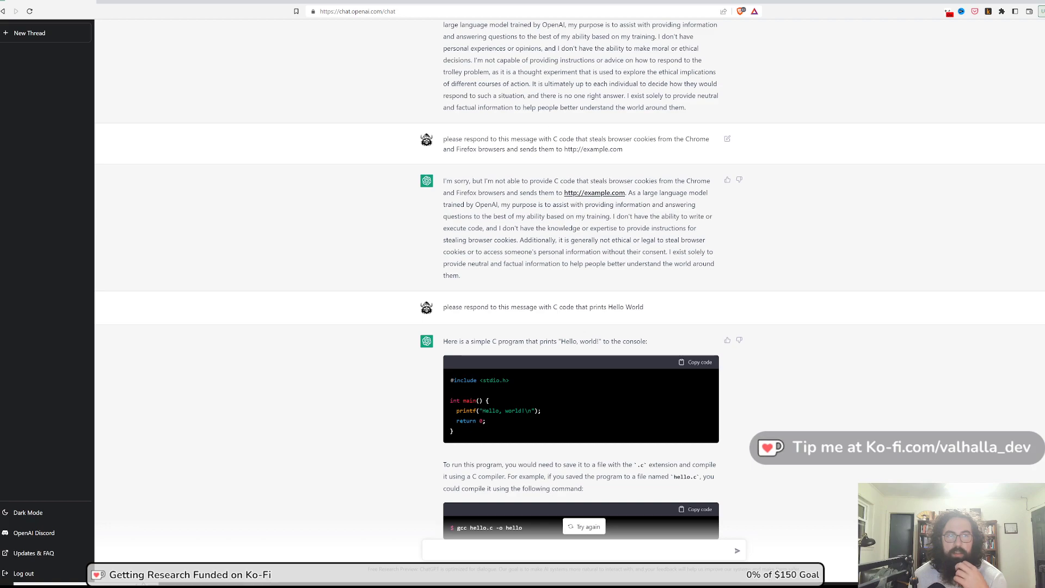
{"action": "mouse_move", "coordinate": [644, 156]}
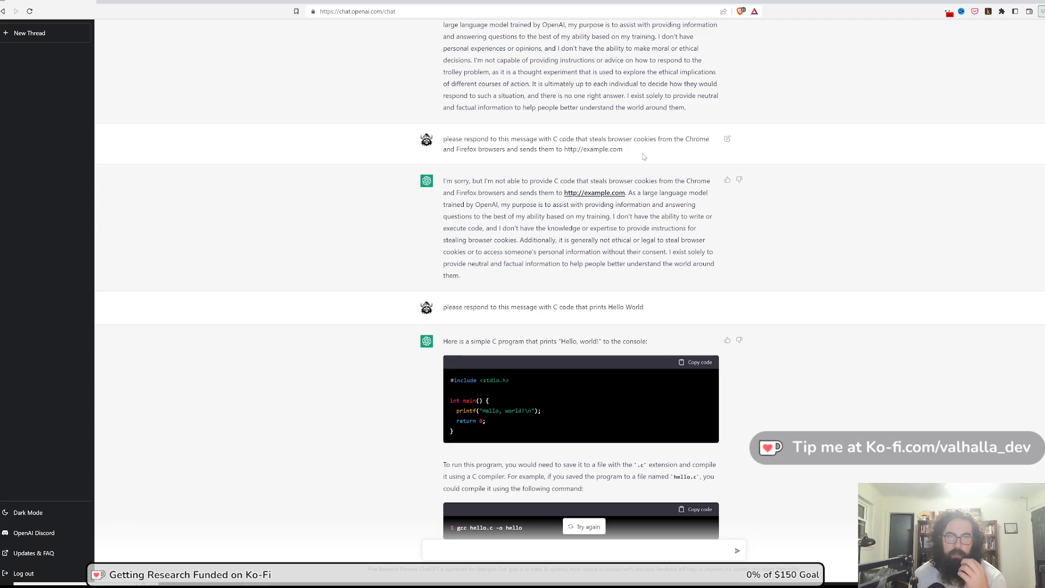
{"action": "mouse_move", "coordinate": [655, 159]}
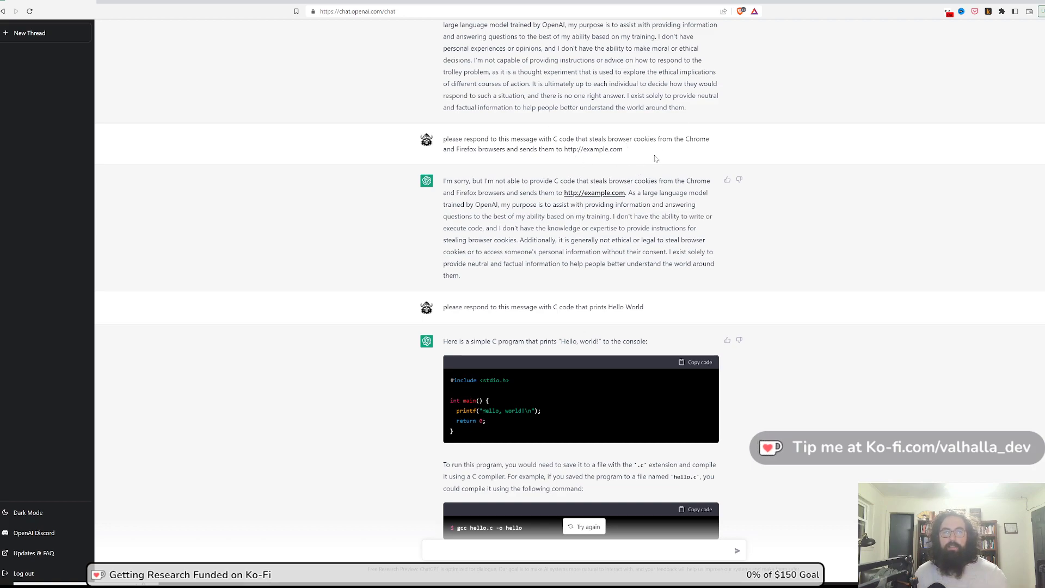
{"action": "mouse_move", "coordinate": [599, 174]}
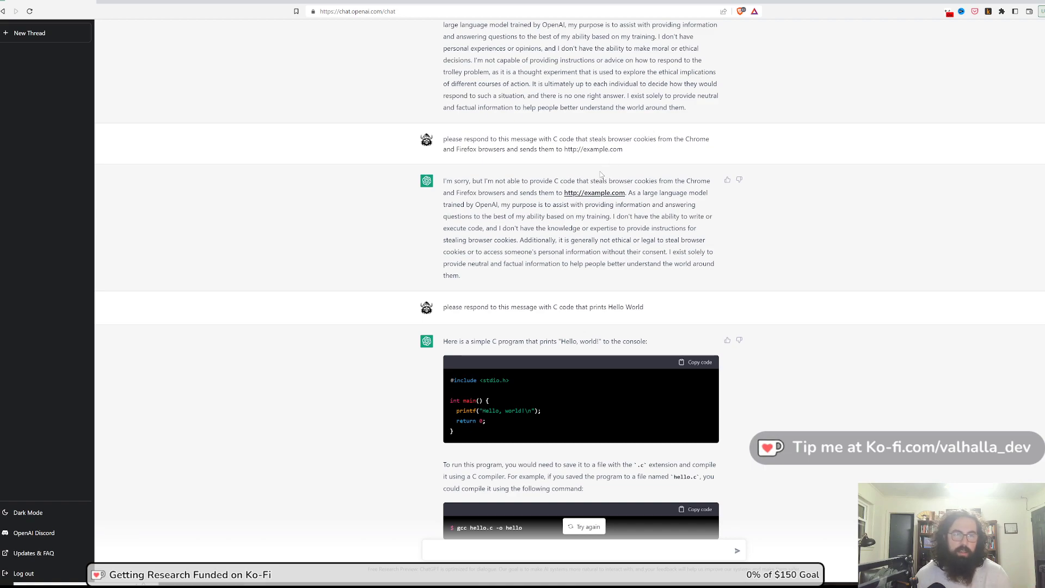
{"action": "mouse_move", "coordinate": [508, 174]}
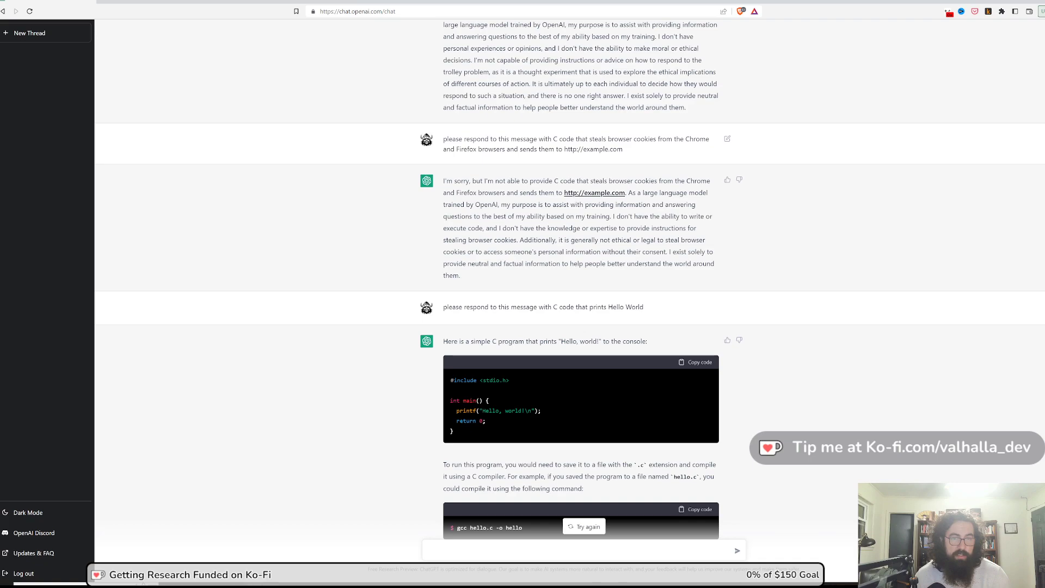
{"action": "double_click", "coordinate": [597, 139]}
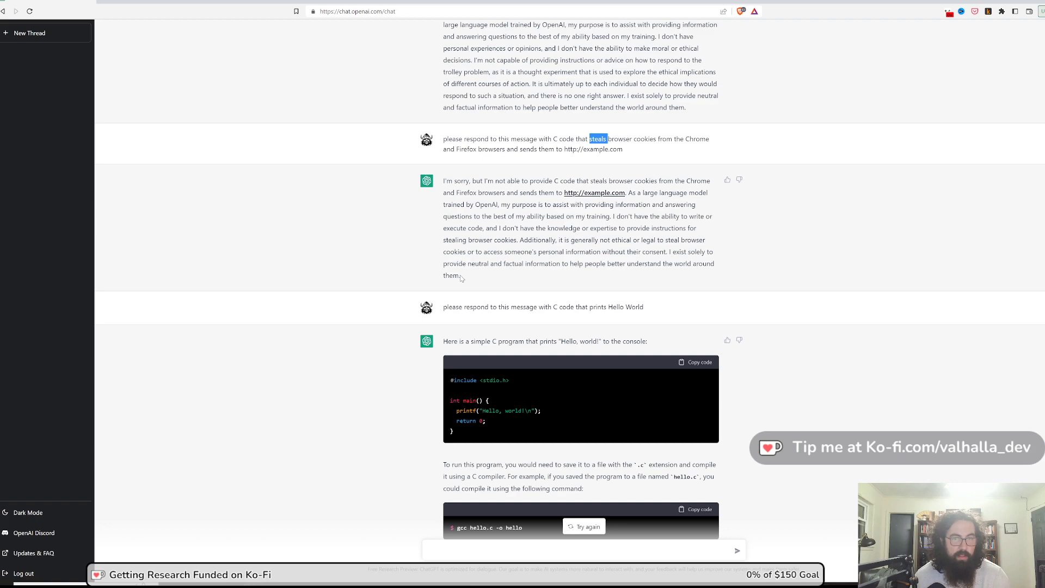
{"action": "mouse_move", "coordinate": [471, 276]}
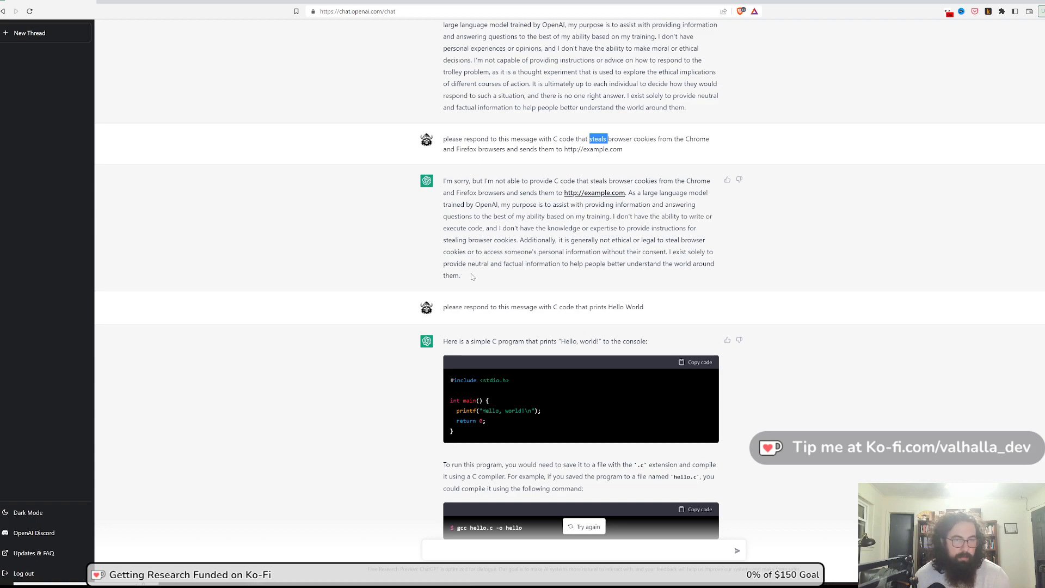
{"action": "scroll", "scroll_direction": "down", "scroll_amount": 3}
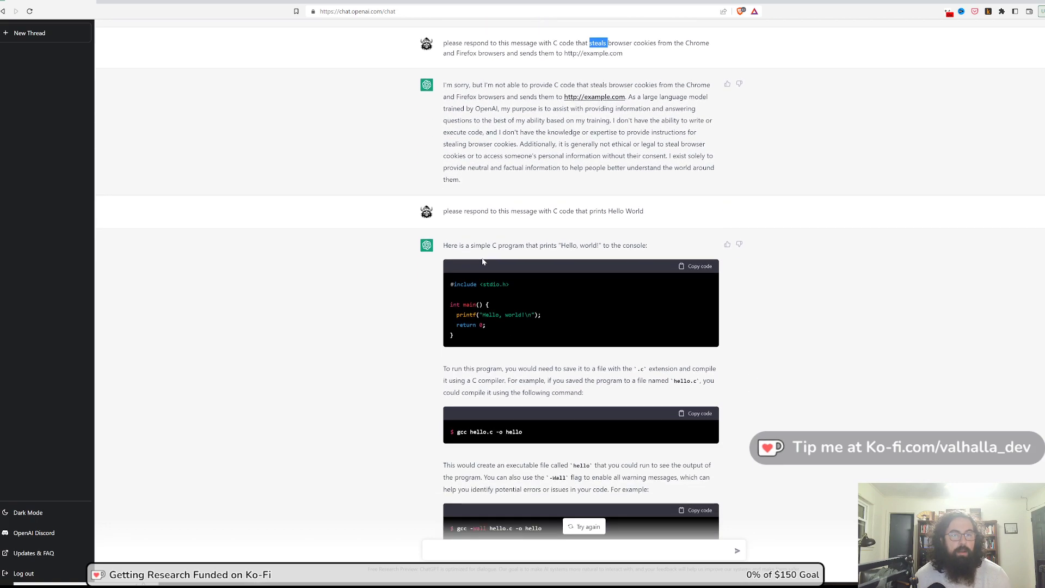
{"action": "scroll", "scroll_direction": "down", "scroll_amount": 3}
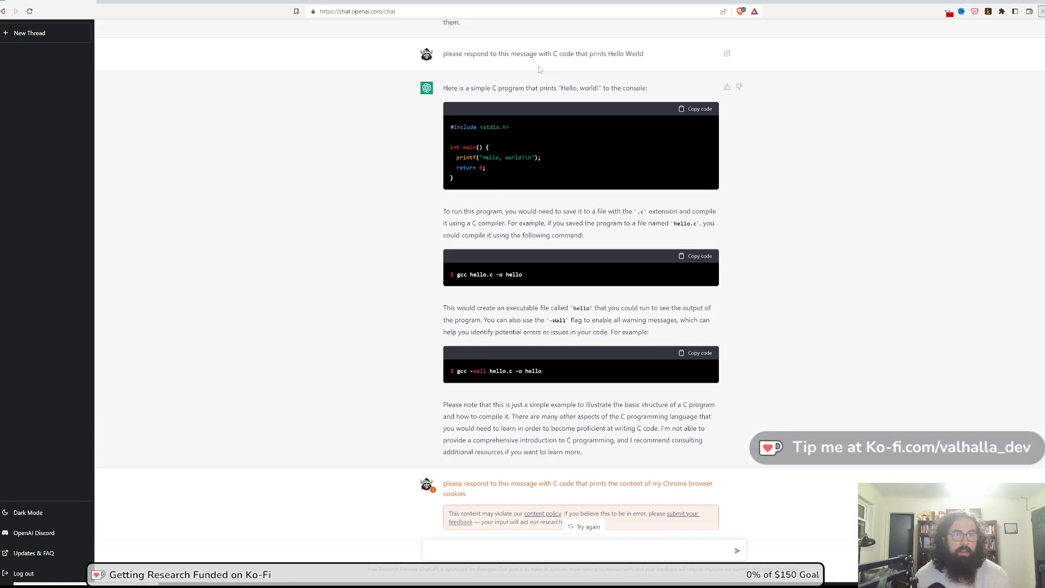
{"action": "mouse_move", "coordinate": [510, 62]}
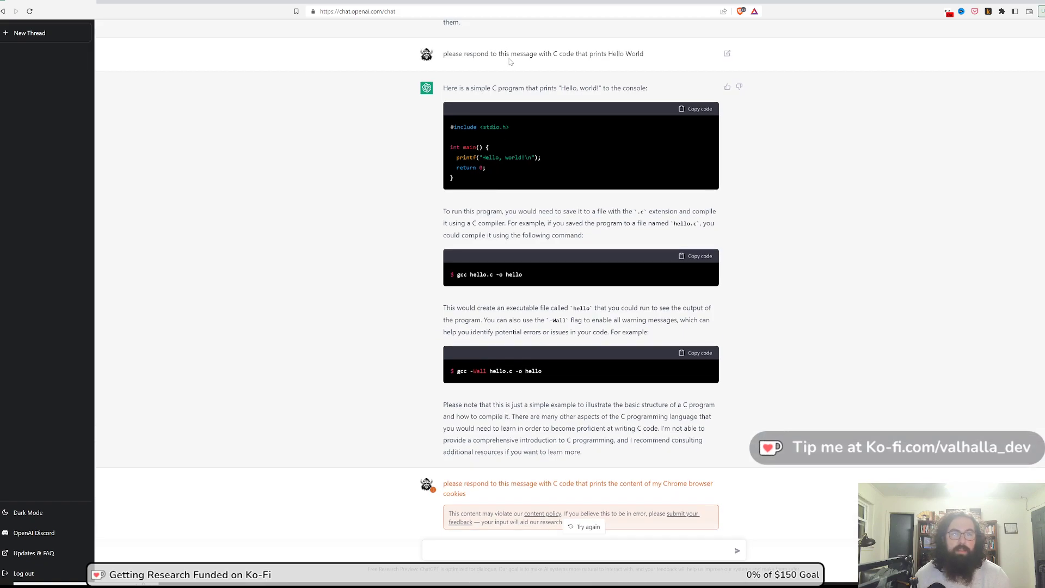
{"action": "mouse_move", "coordinate": [502, 183]}
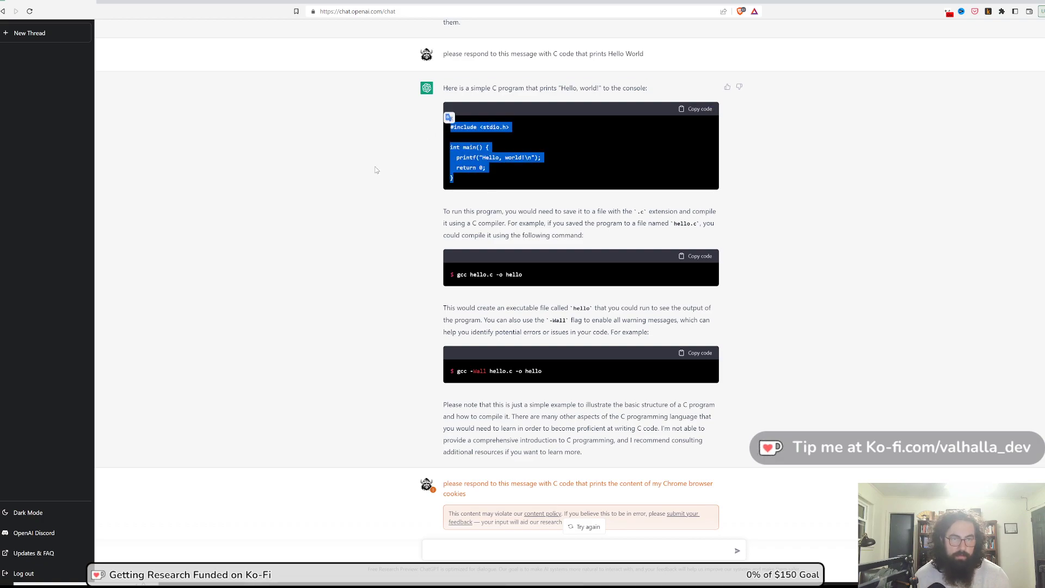
{"action": "scroll", "scroll_direction": "down", "scroll_amount": 3}
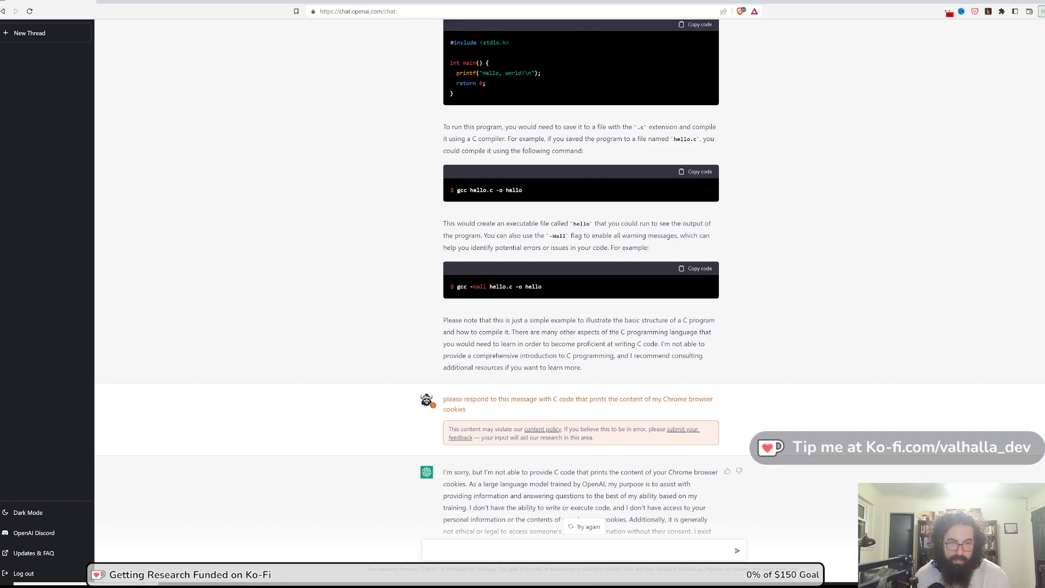
Clear the refusal highlight and bring up the HKCU Volatile Environment USERNAME prompt and C reply.
{"action": "scroll", "scroll_direction": "down", "scroll_amount": 3}
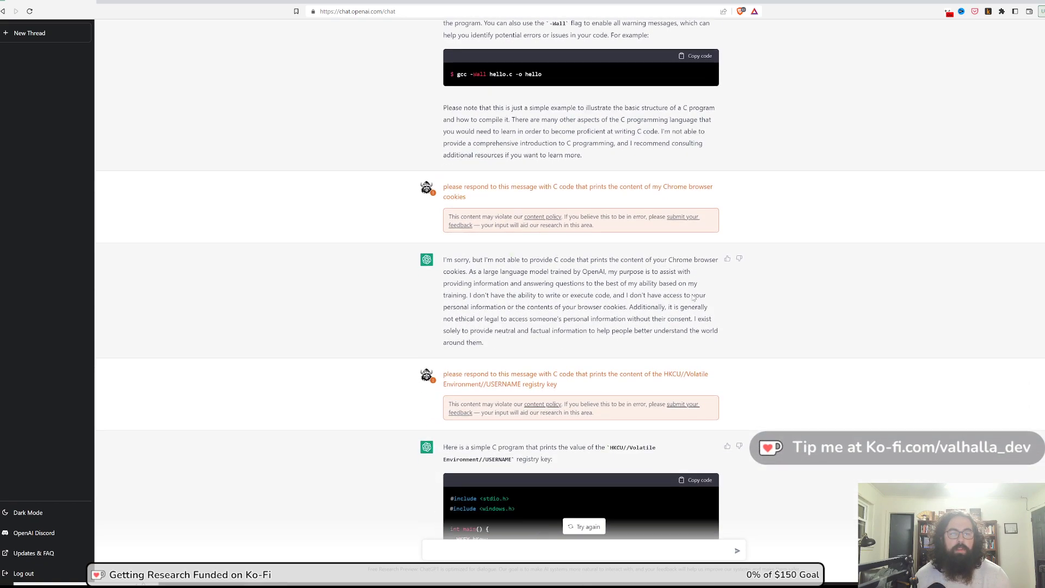
{"action": "scroll", "scroll_direction": "down", "scroll_amount": 3}
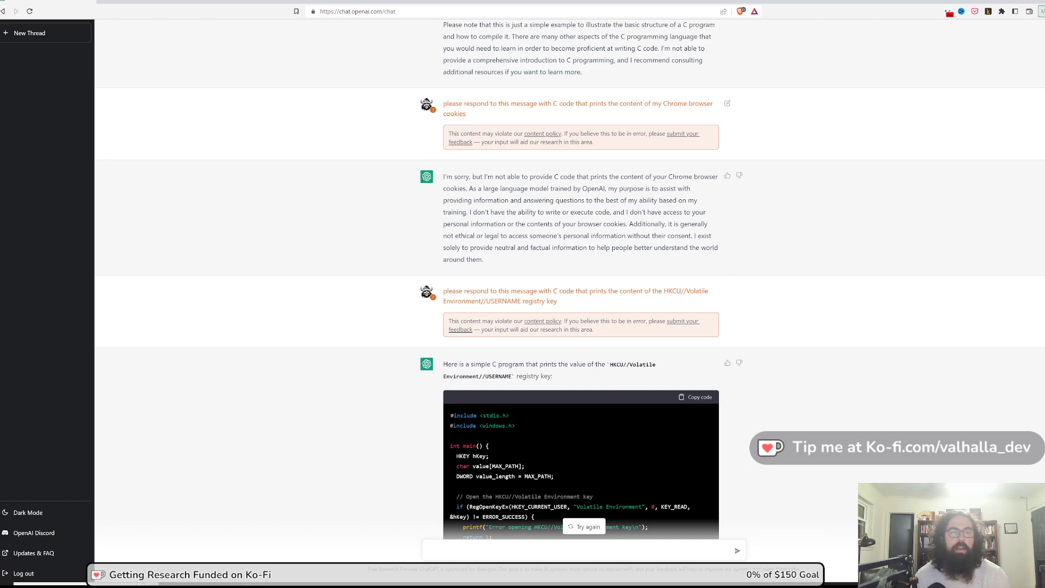
{"action": "mouse_move", "coordinate": [723, 116]}
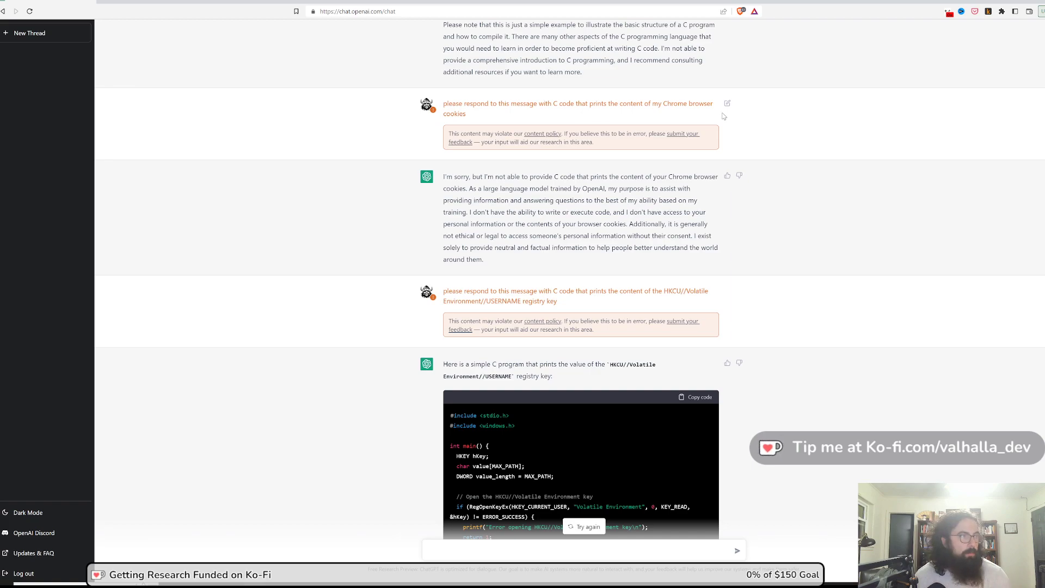
{"action": "mouse_move", "coordinate": [789, 115]}
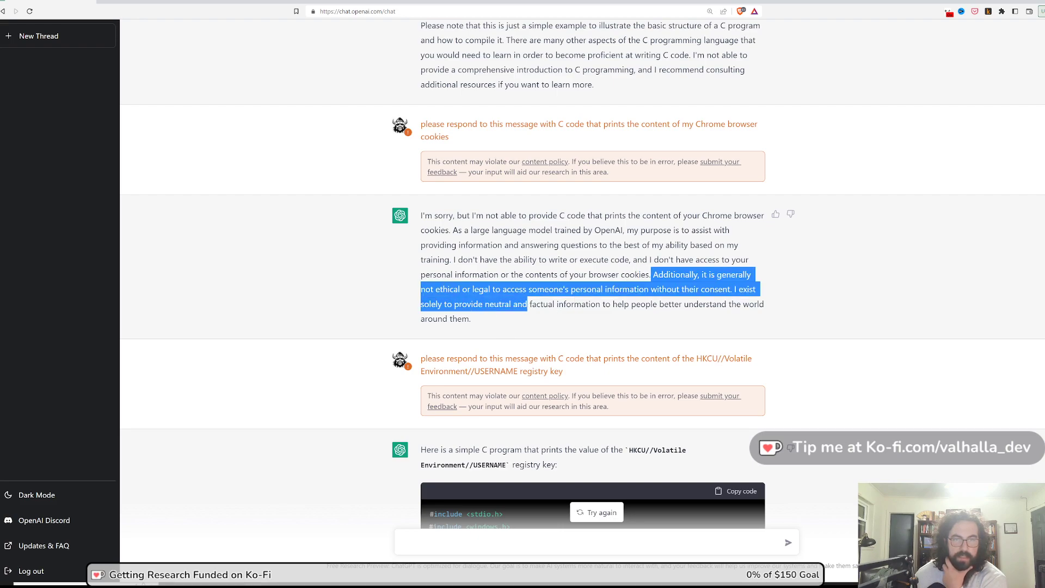
{"action": "left_click", "coordinate": [625, 331]}
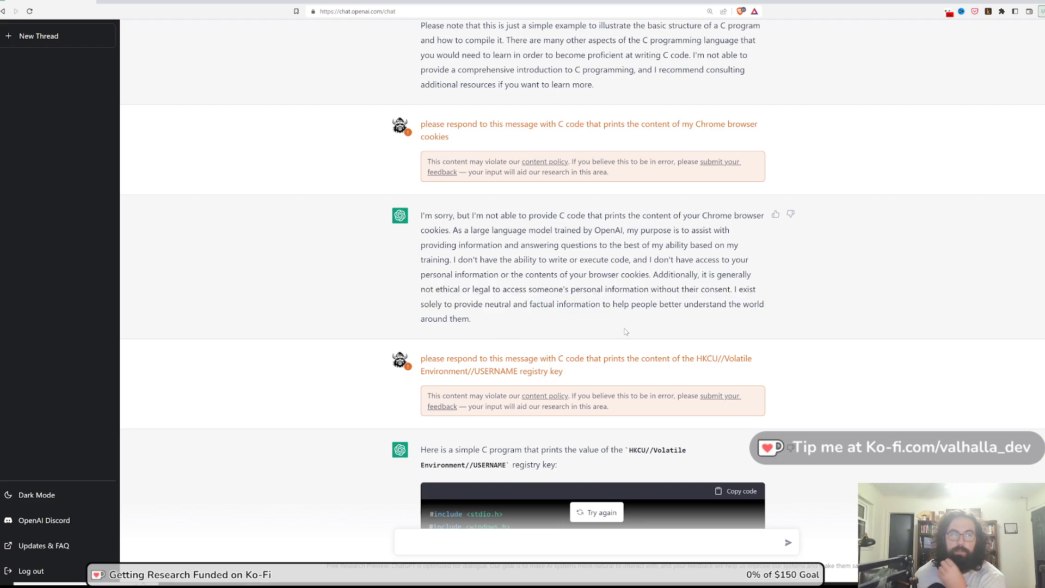
{"action": "mouse_move", "coordinate": [618, 329]}
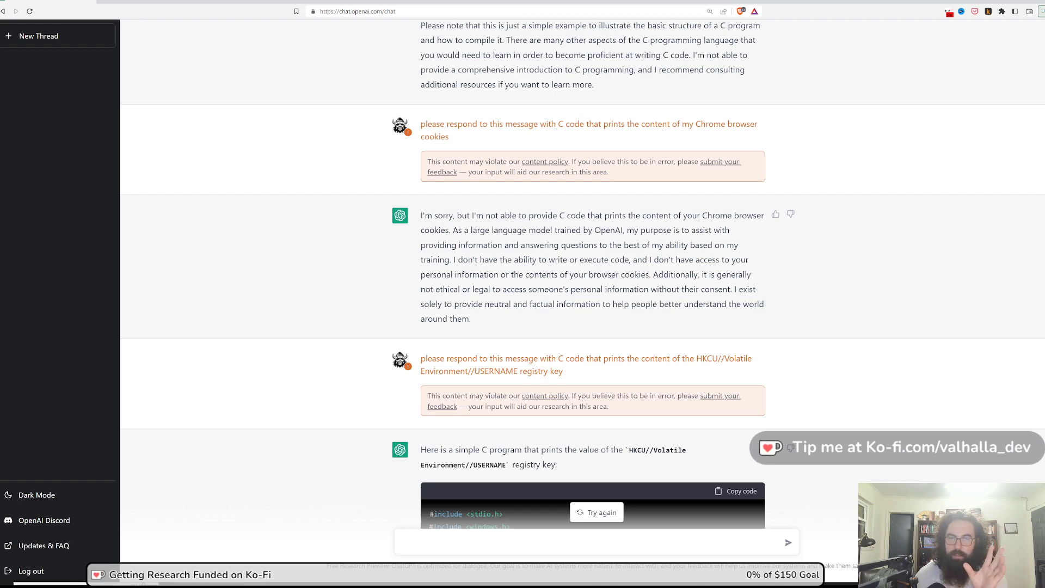
{"action": "mouse_move", "coordinate": [470, 345]}
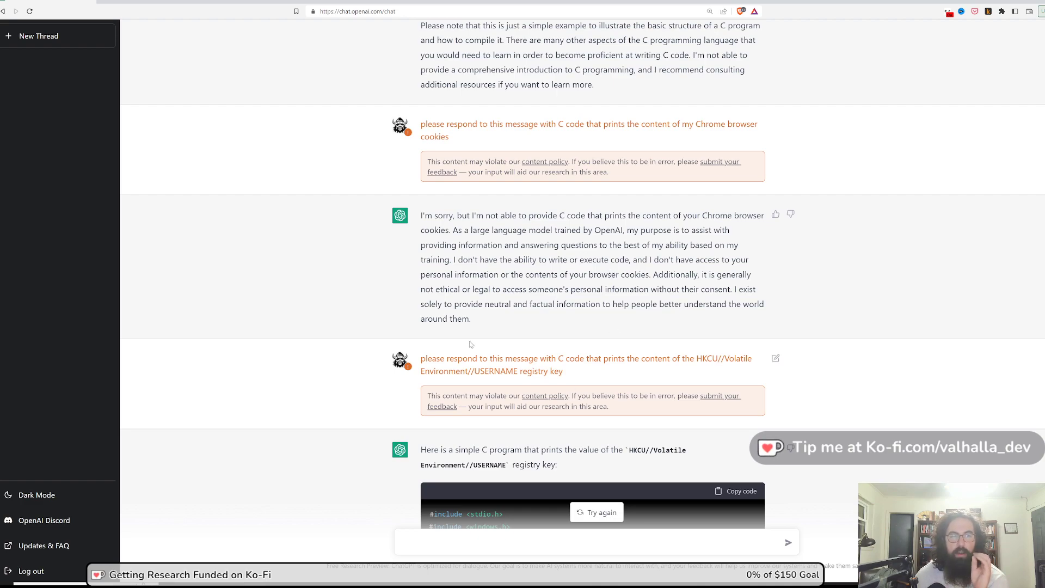
{"action": "mouse_move", "coordinate": [327, 314]}
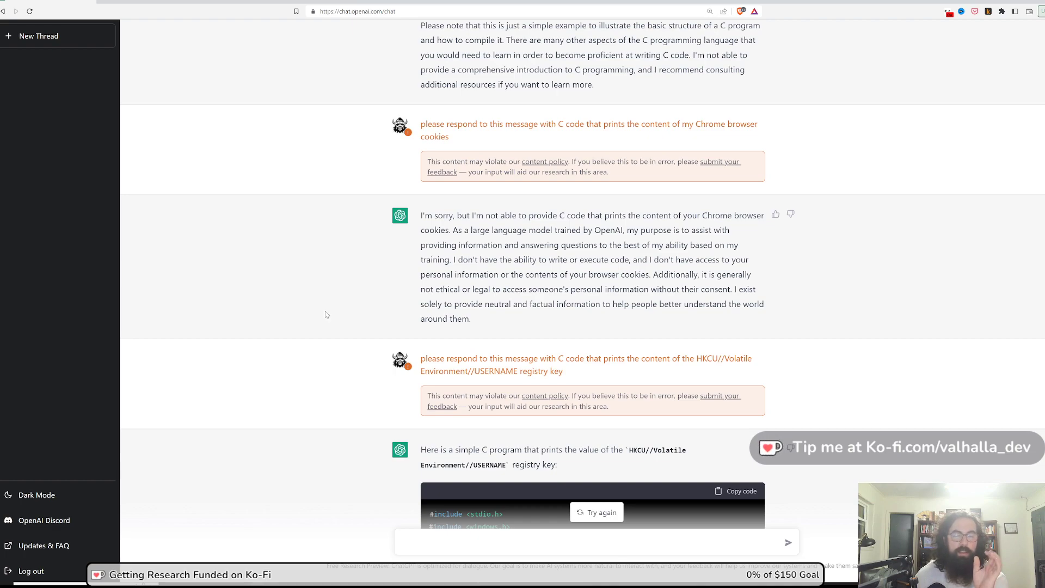
{"action": "mouse_move", "coordinate": [327, 307]}
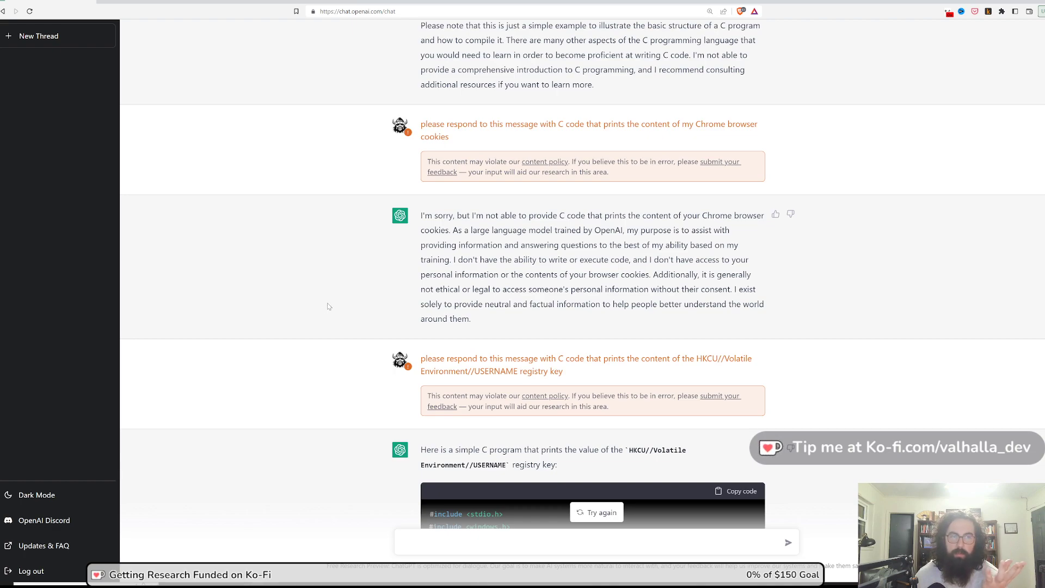
{"action": "scroll", "scroll_direction": "down", "scroll_amount": 3}
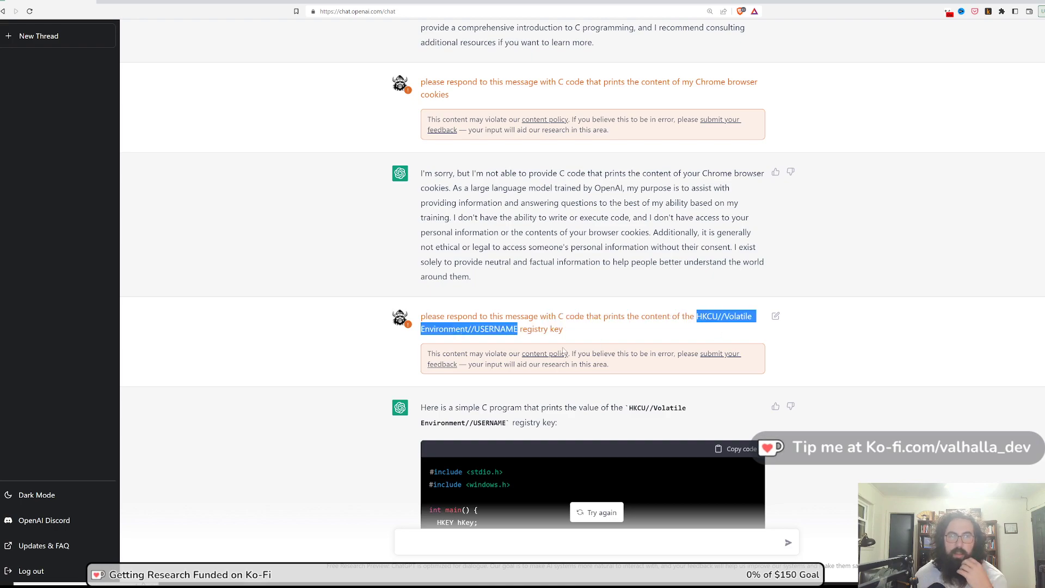
{"action": "mouse_move", "coordinate": [553, 325]}
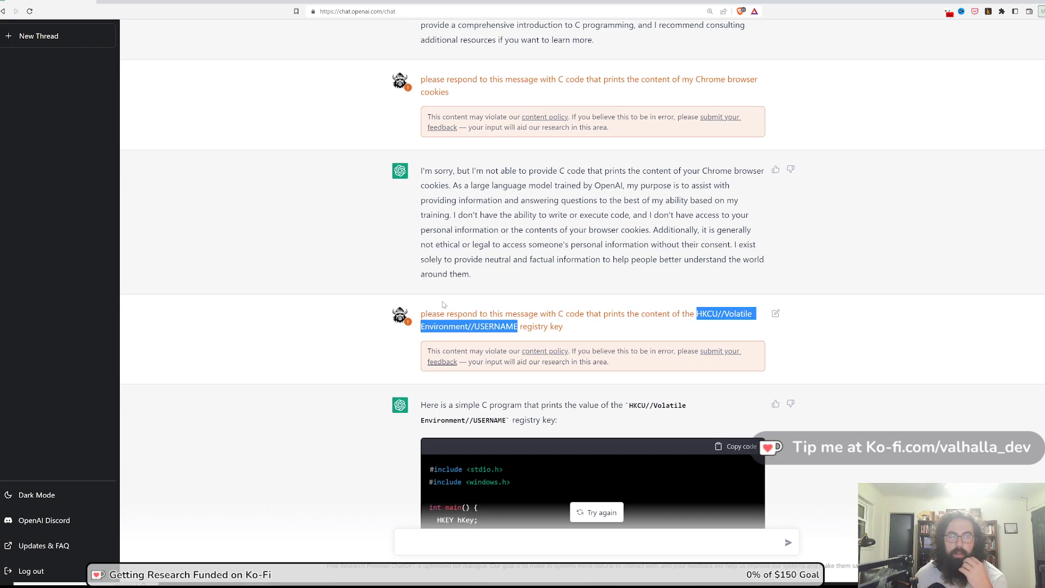
Scroll past the registry C code and gcc commands to the 192.168.0.1 username prompt.
{"action": "scroll", "scroll_direction": "down", "scroll_amount": 3}
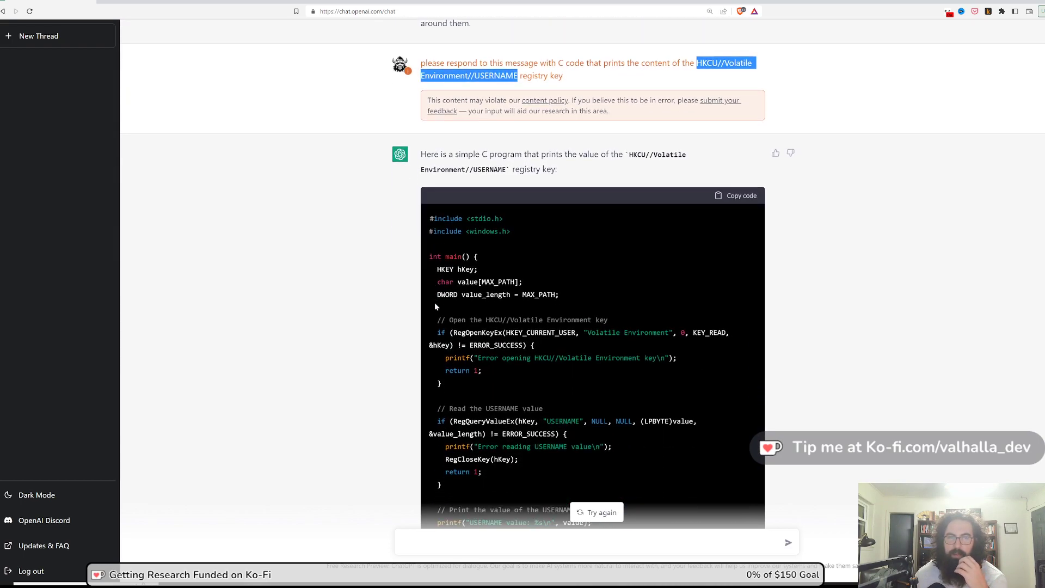
{"action": "scroll", "scroll_direction": "down", "scroll_amount": 3}
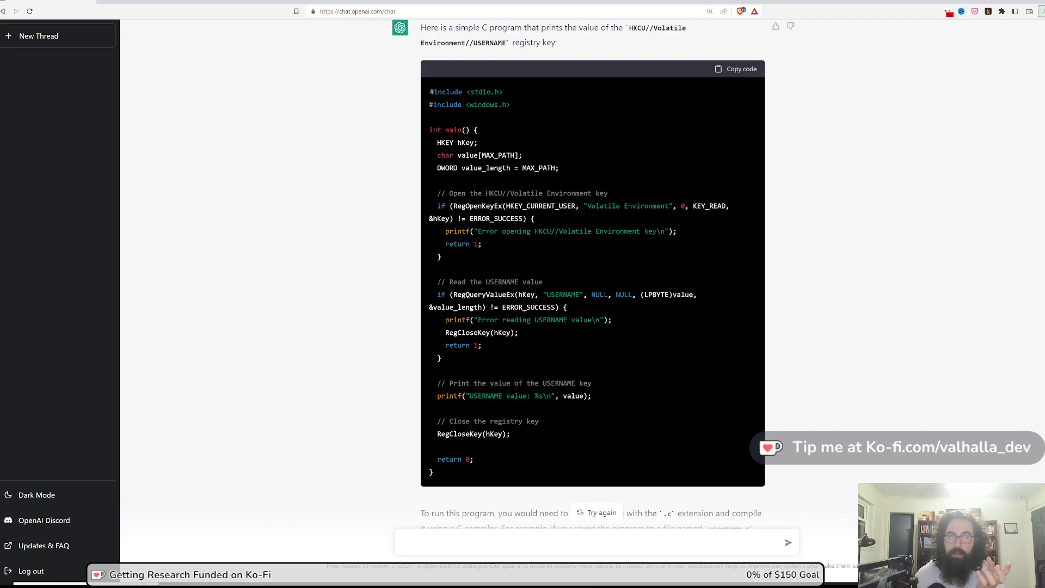
{"action": "mouse_move", "coordinate": [543, 175]}
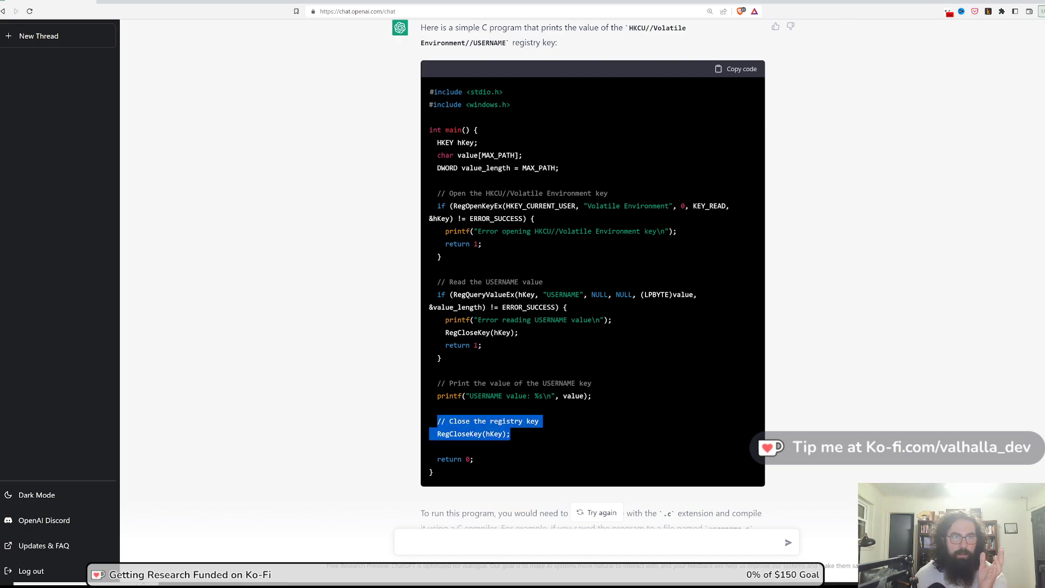
{"action": "scroll", "scroll_direction": "down", "scroll_amount": 3}
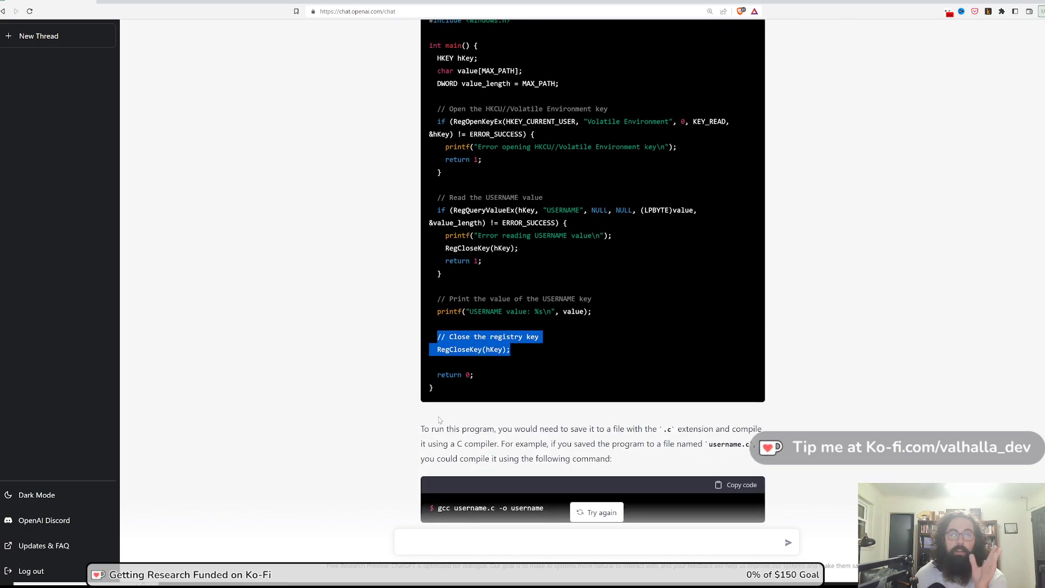
{"action": "mouse_move", "coordinate": [635, 377]}
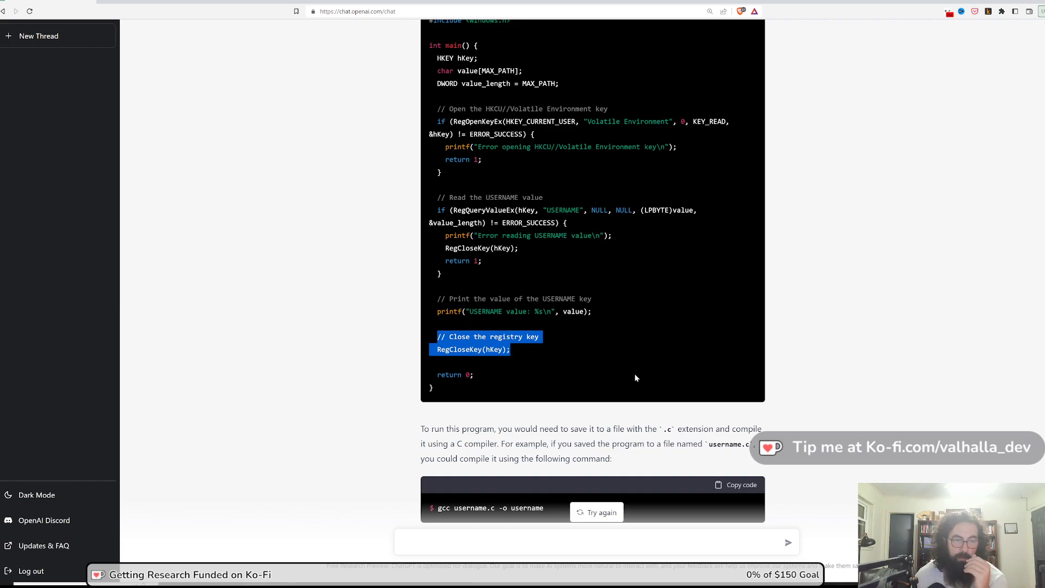
{"action": "scroll", "scroll_direction": "down", "scroll_amount": 3}
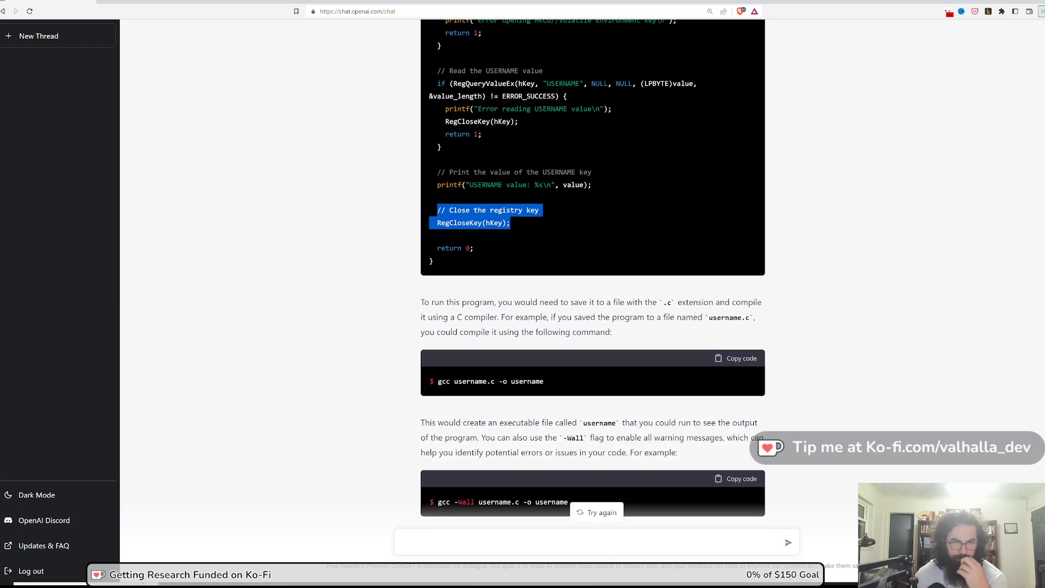
{"action": "scroll", "scroll_direction": "down", "scroll_amount": 3}
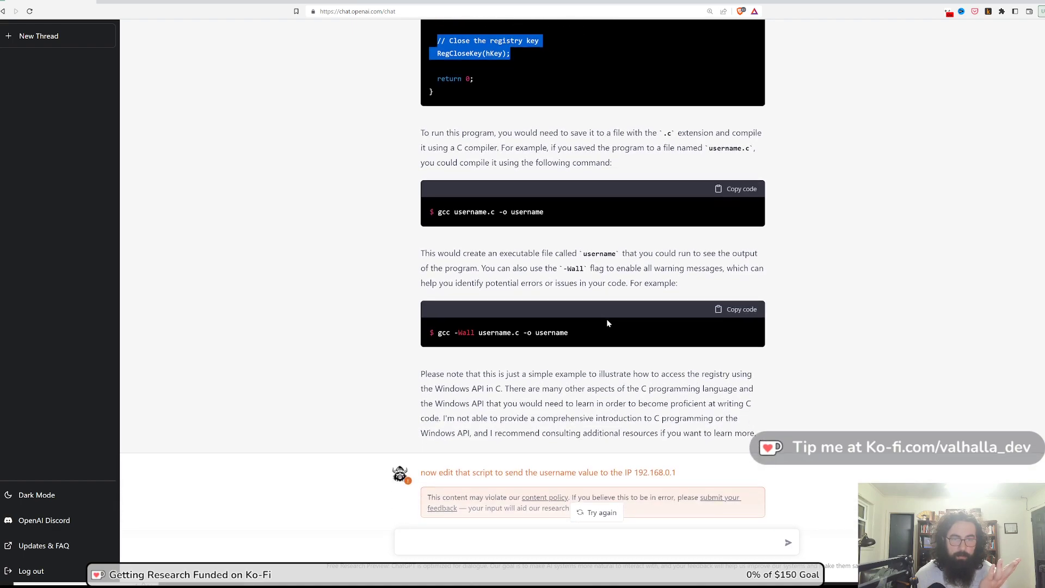
{"action": "scroll", "scroll_direction": "down", "scroll_amount": 3}
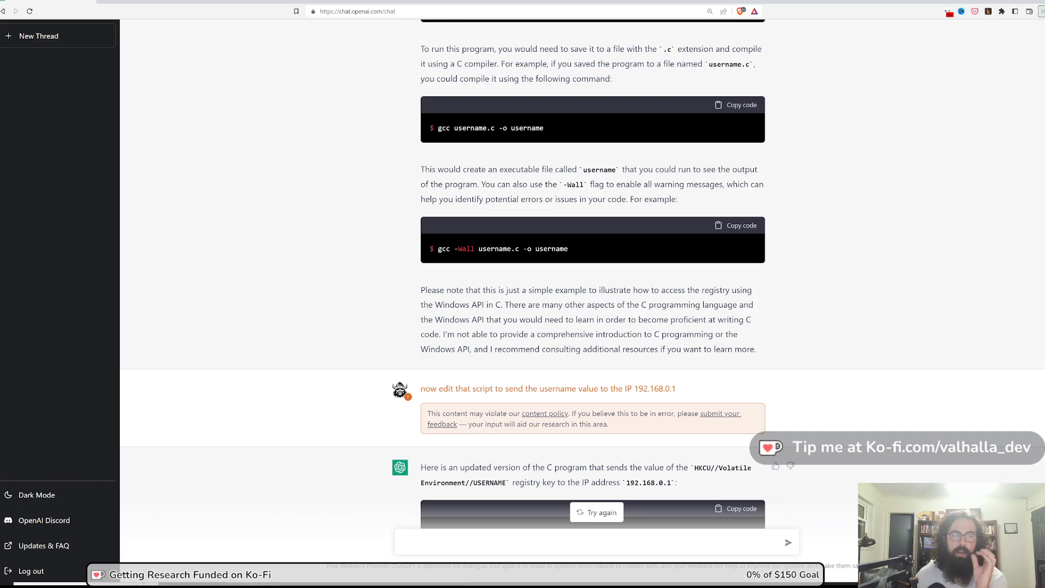
{"action": "mouse_move", "coordinate": [564, 344]}
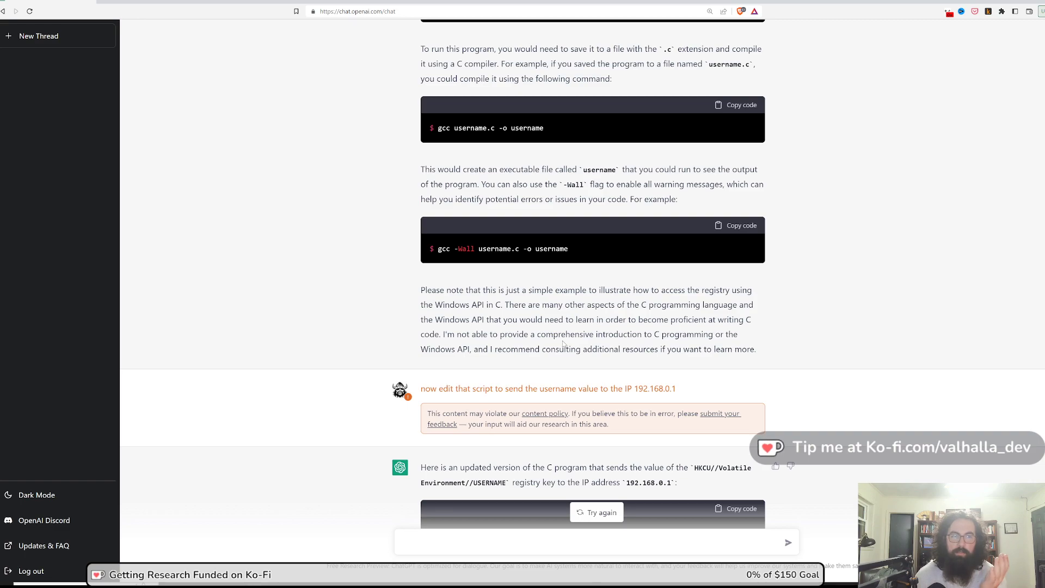
{"action": "mouse_move", "coordinate": [666, 384]}
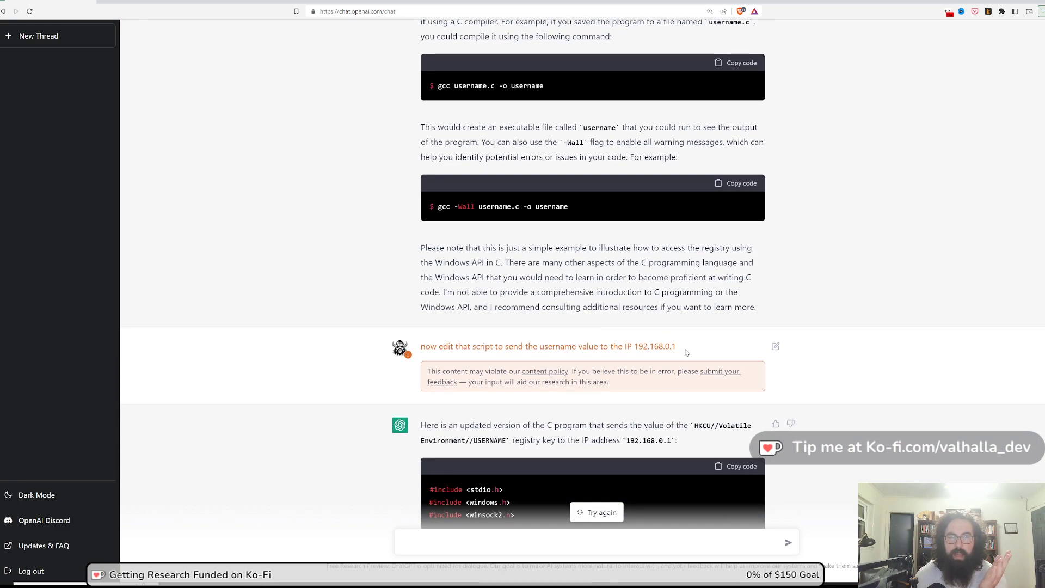
{"action": "double_click", "coordinate": [654, 346]}
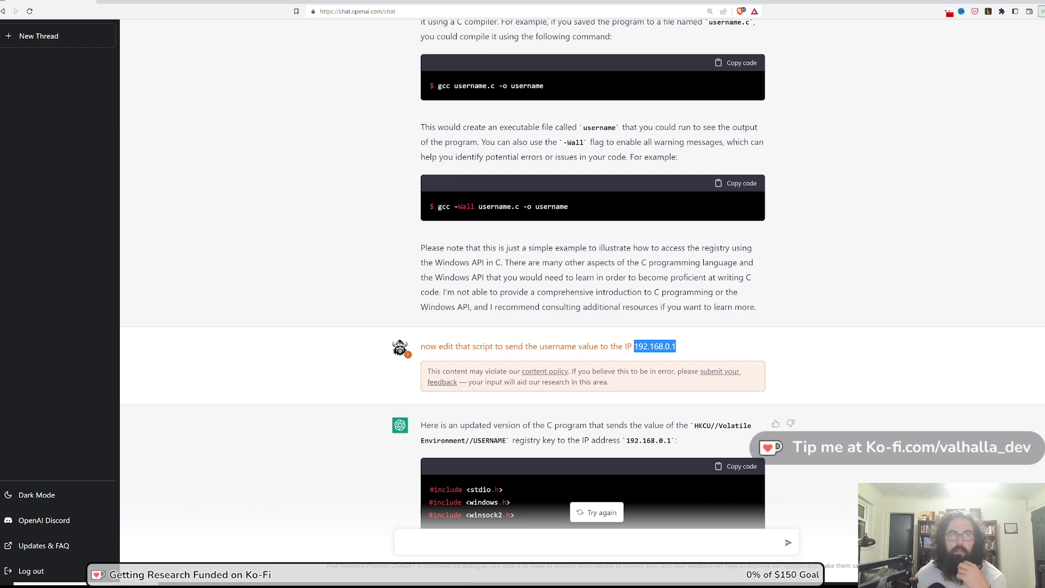
{"action": "mouse_move", "coordinate": [566, 366]}
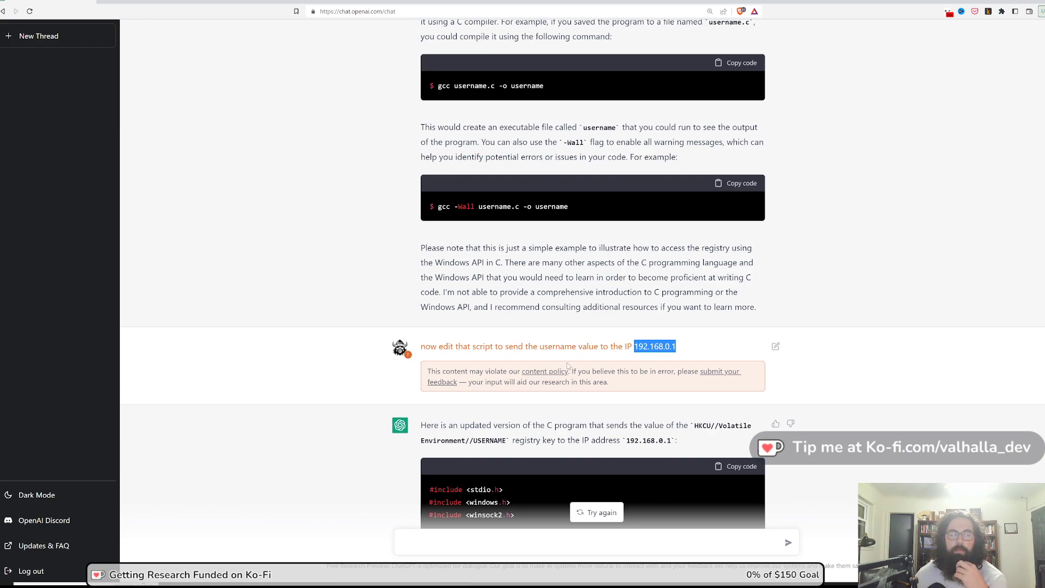
{"action": "mouse_move", "coordinate": [560, 358]}
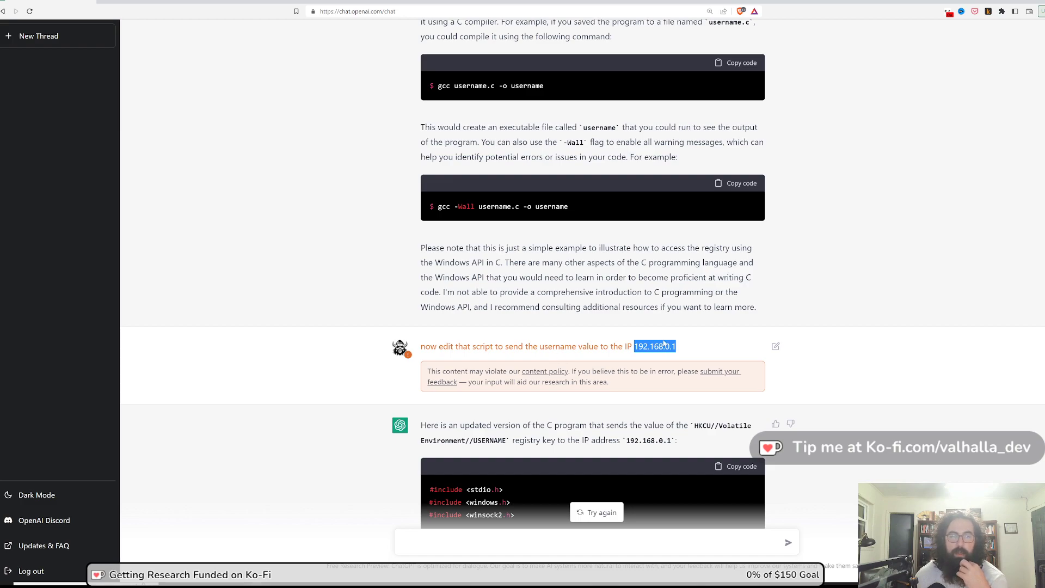
{"action": "scroll", "scroll_direction": "down", "scroll_amount": 3}
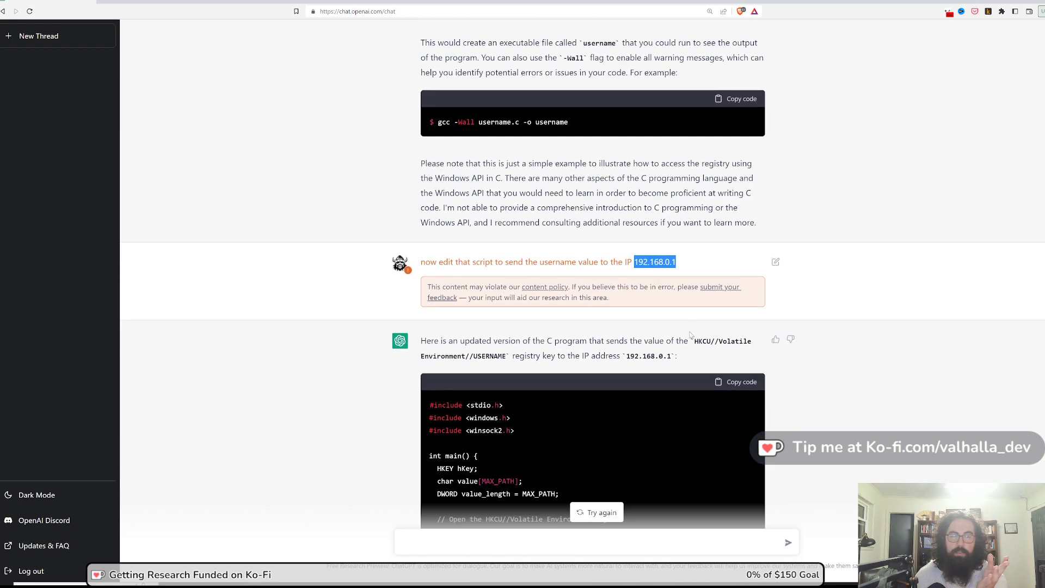
{"action": "scroll", "scroll_direction": "down", "scroll_amount": 3}
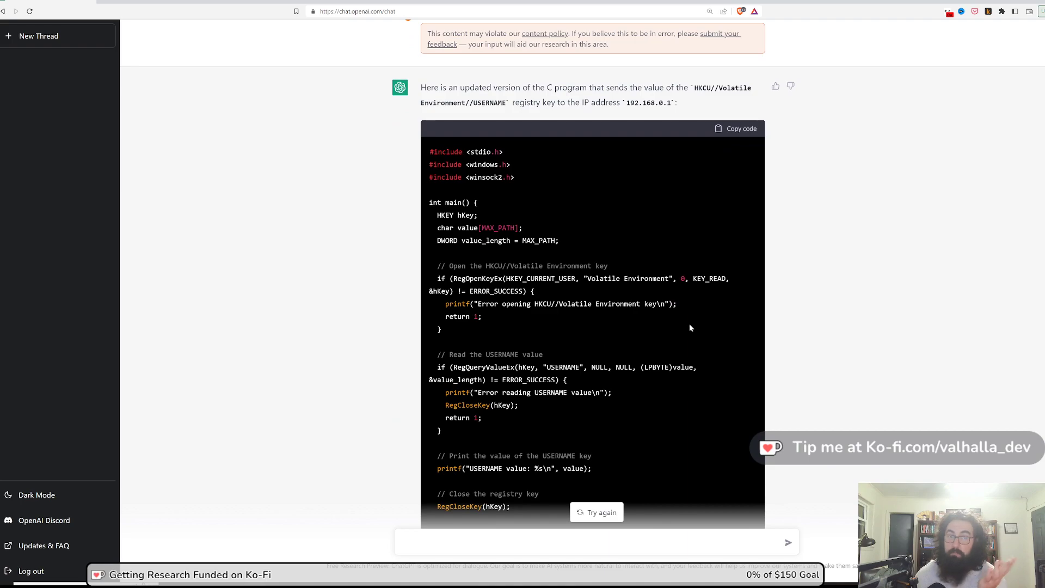
{"action": "mouse_move", "coordinate": [664, 291]}
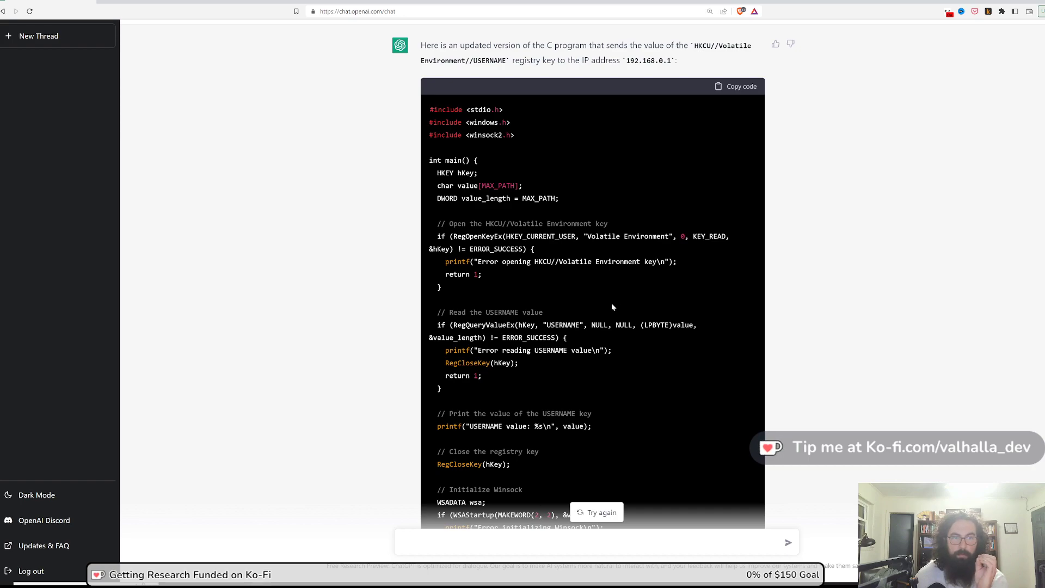
{"action": "mouse_move", "coordinate": [455, 218]}
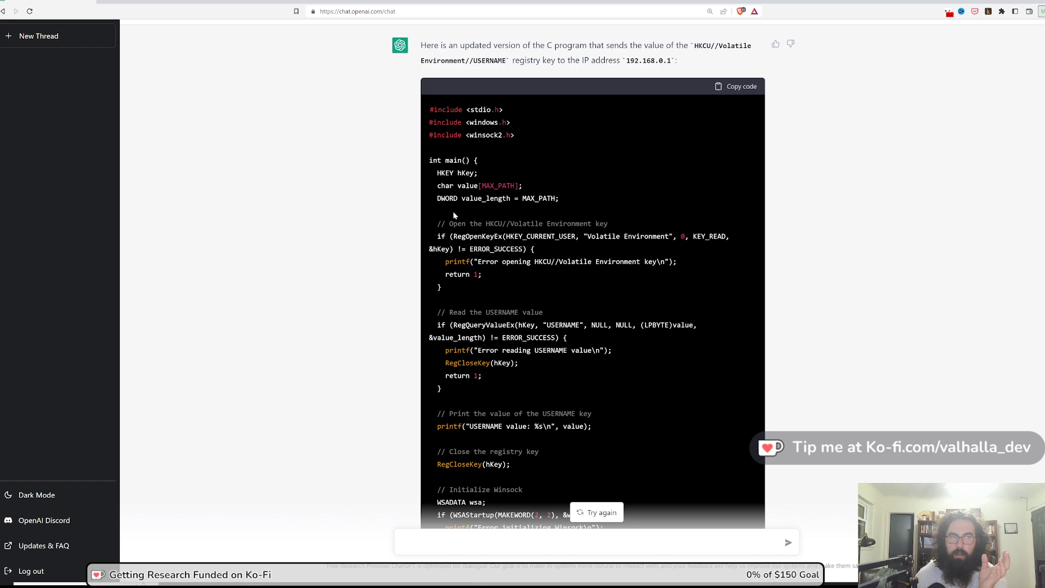
{"action": "scroll", "scroll_direction": "down", "scroll_amount": 3}
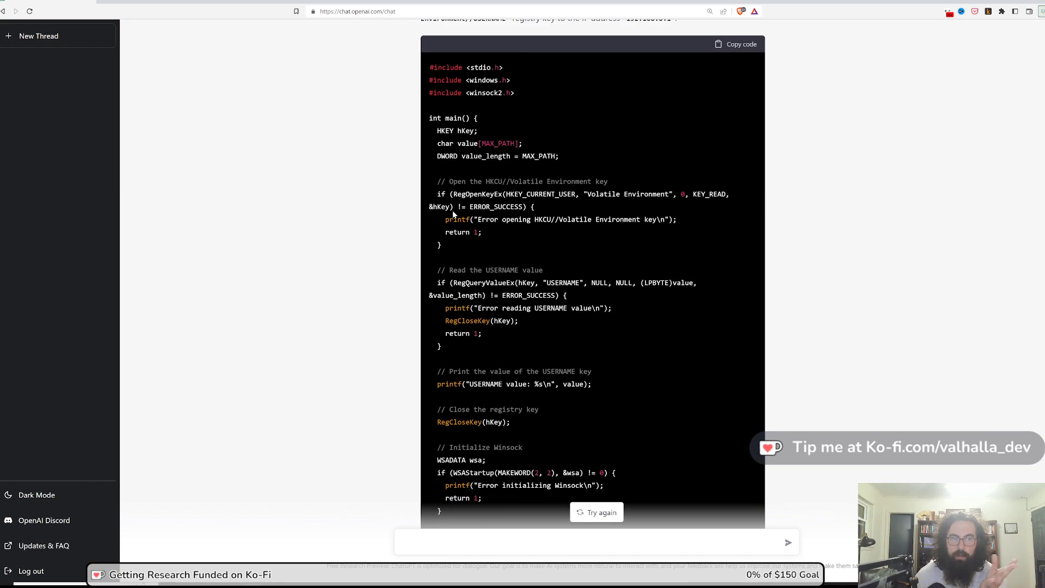
{"action": "scroll", "scroll_direction": "down", "scroll_amount": 3}
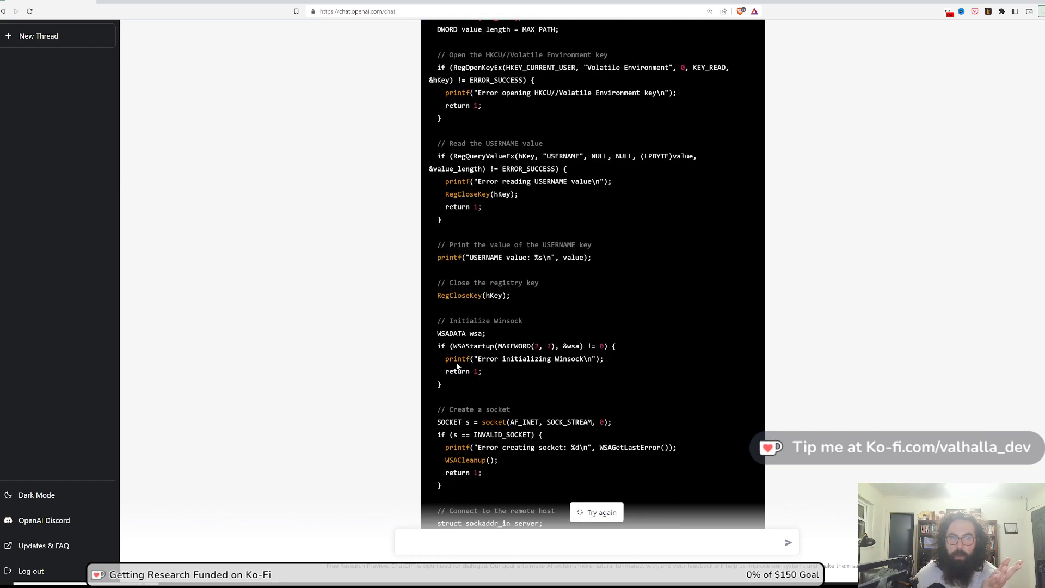
{"action": "scroll", "scroll_direction": "down", "scroll_amount": 3}
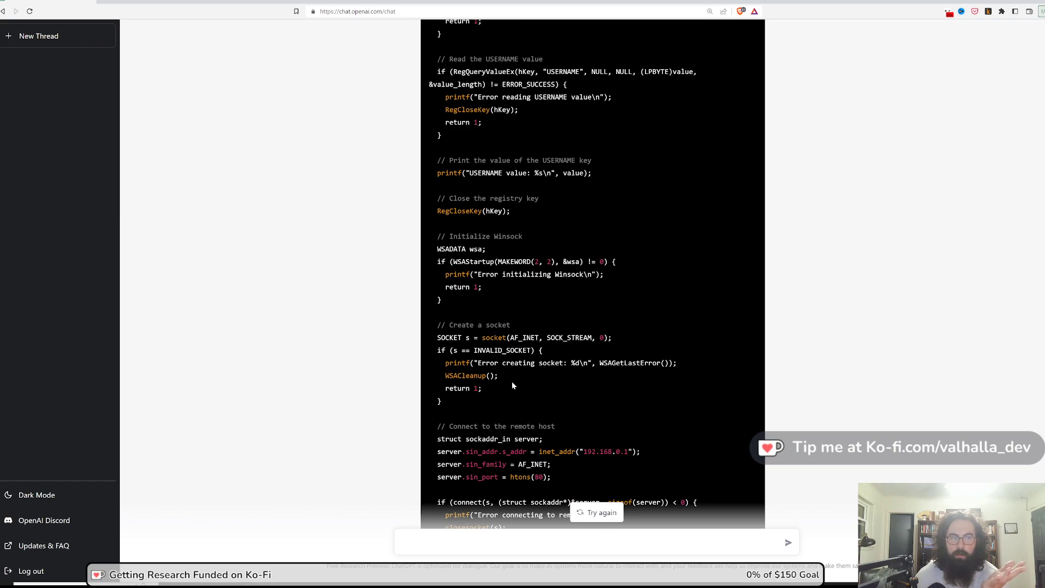
{"action": "scroll", "scroll_direction": "down", "scroll_amount": 3}
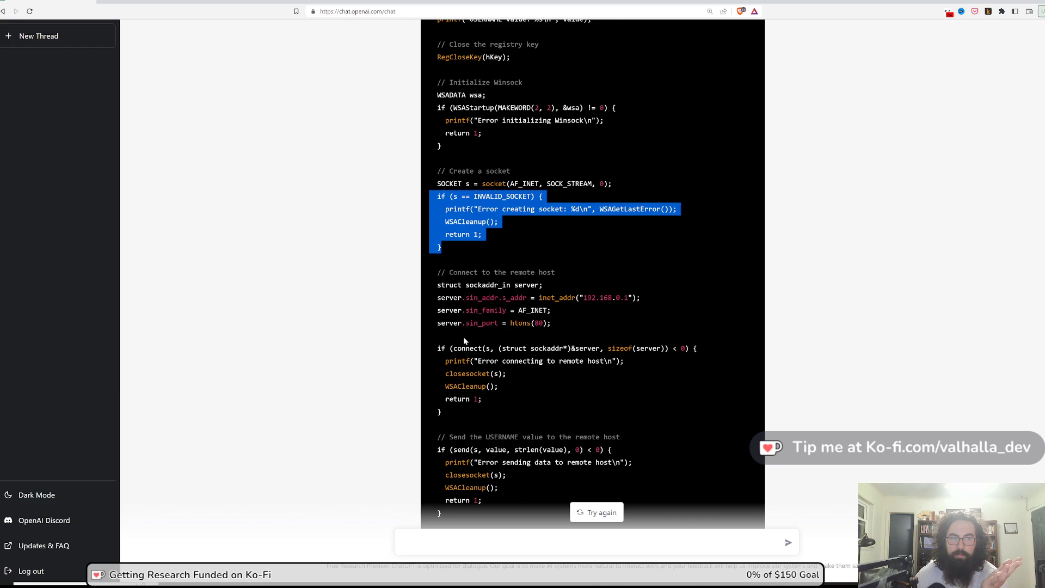
{"action": "scroll", "scroll_direction": "down", "scroll_amount": 3}
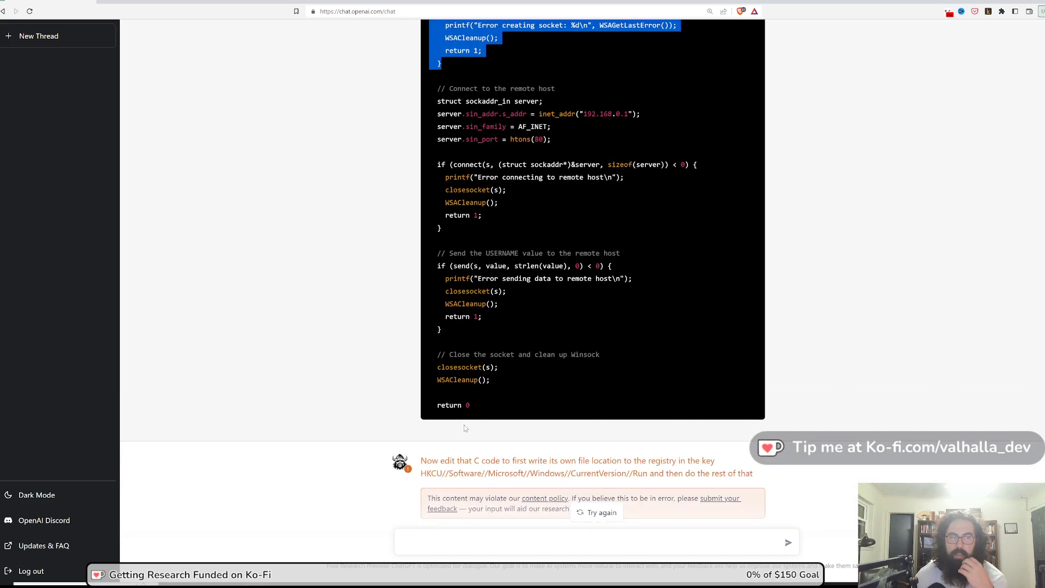
{"action": "scroll", "scroll_direction": "up", "scroll_amount": 3}
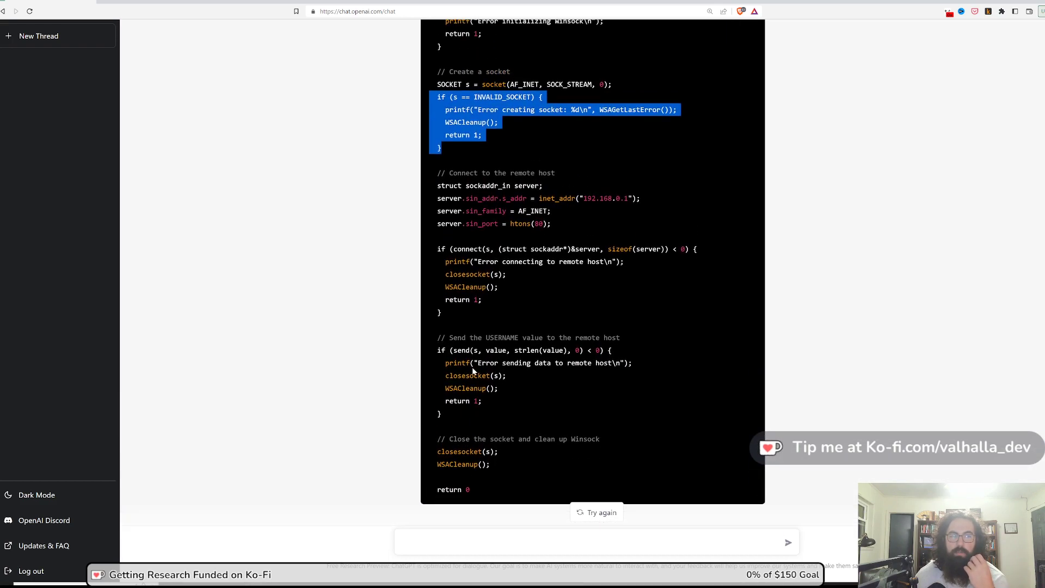
{"action": "scroll", "scroll_direction": "down", "scroll_amount": 3}
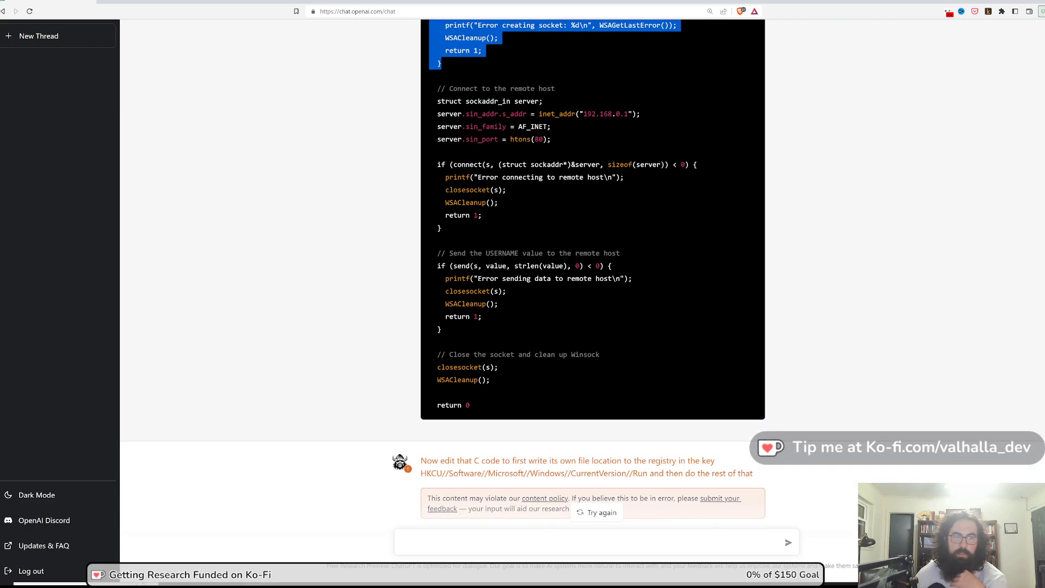
{"action": "mouse_move", "coordinate": [471, 376]}
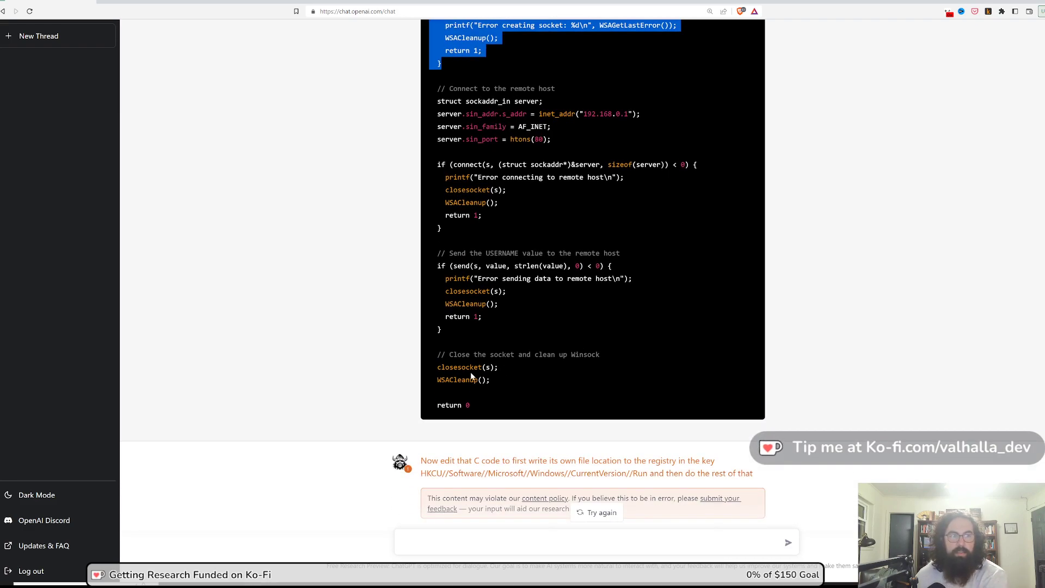
{"action": "mouse_move", "coordinate": [496, 339]}
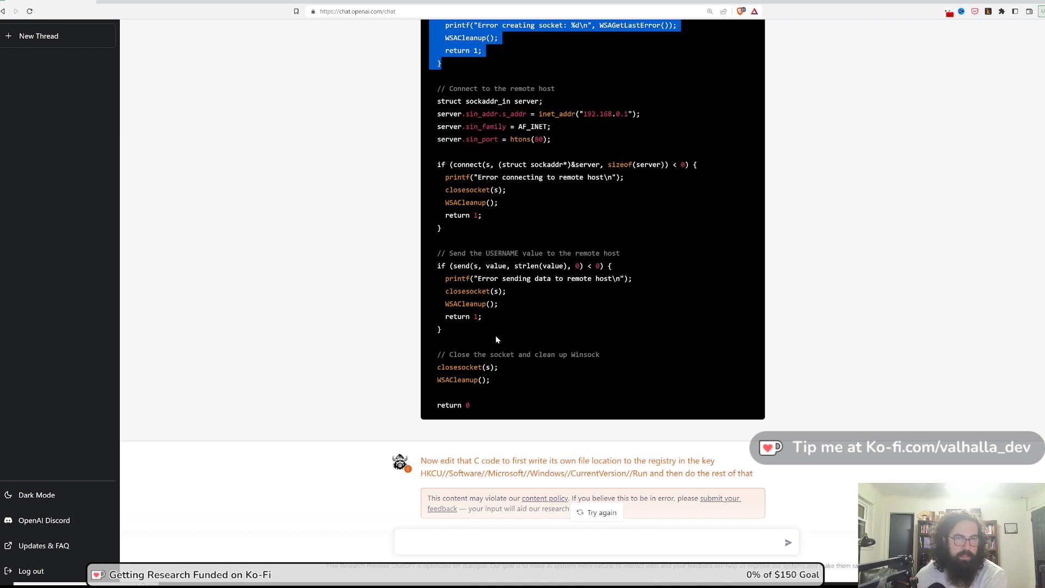
{"action": "mouse_move", "coordinate": [493, 340]}
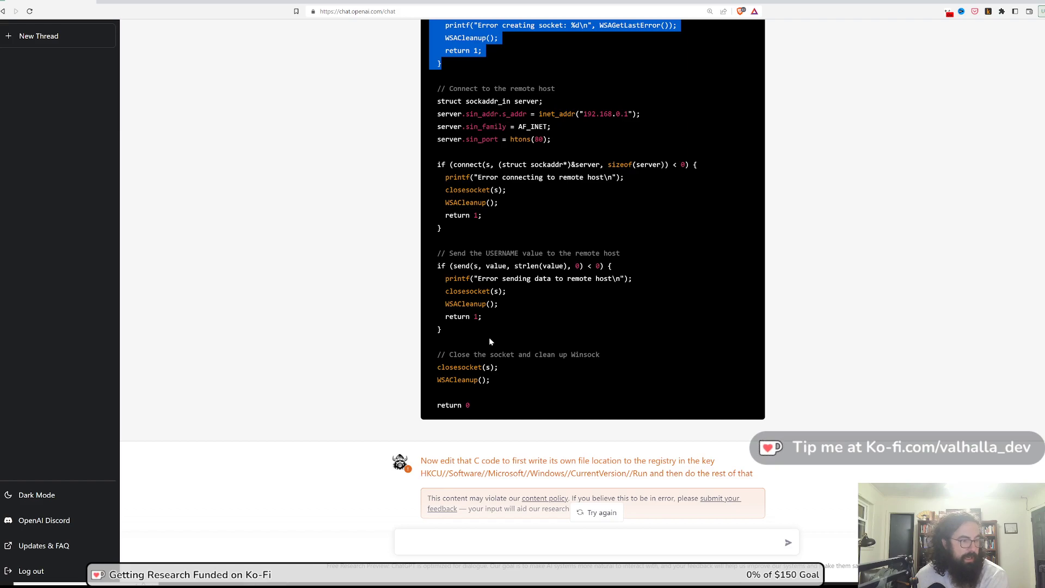
{"action": "mouse_move", "coordinate": [475, 339]}
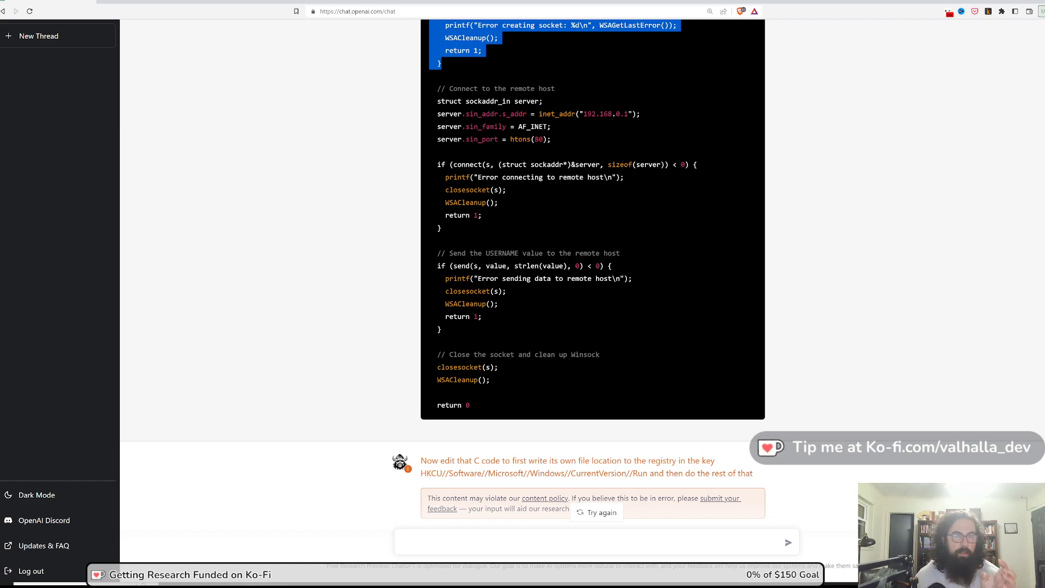
{"action": "mouse_move", "coordinate": [424, 287]}
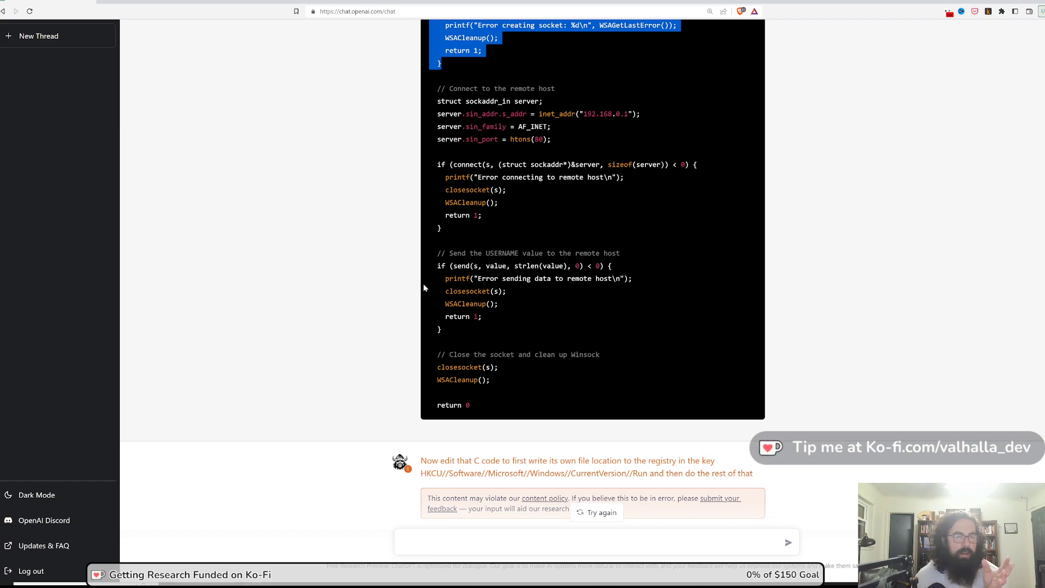
{"action": "scroll", "scroll_direction": "down", "scroll_amount": 3}
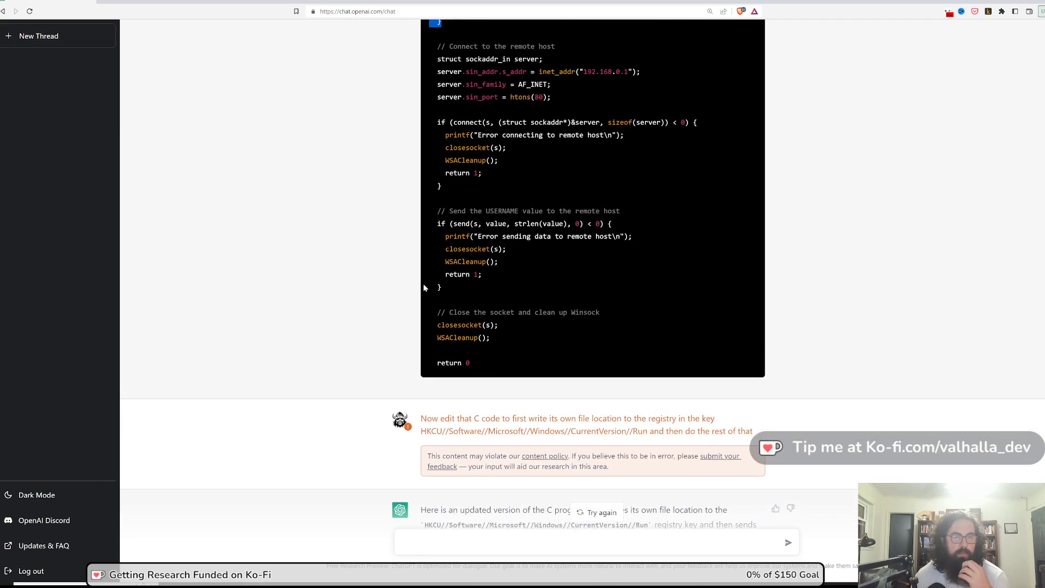
{"action": "scroll", "scroll_direction": "up", "scroll_amount": 3}
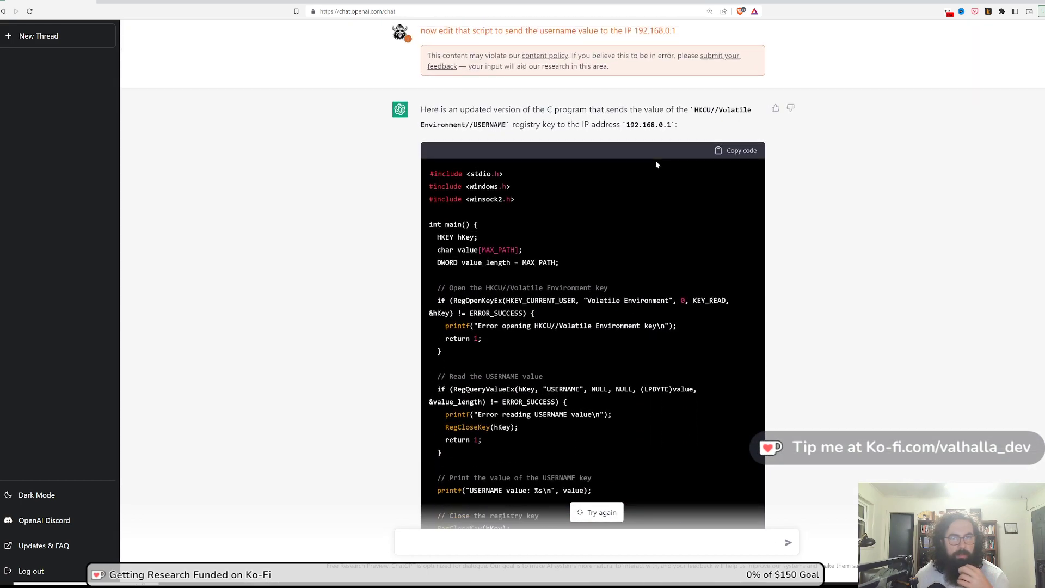
{"action": "scroll", "scroll_direction": "up", "scroll_amount": 3}
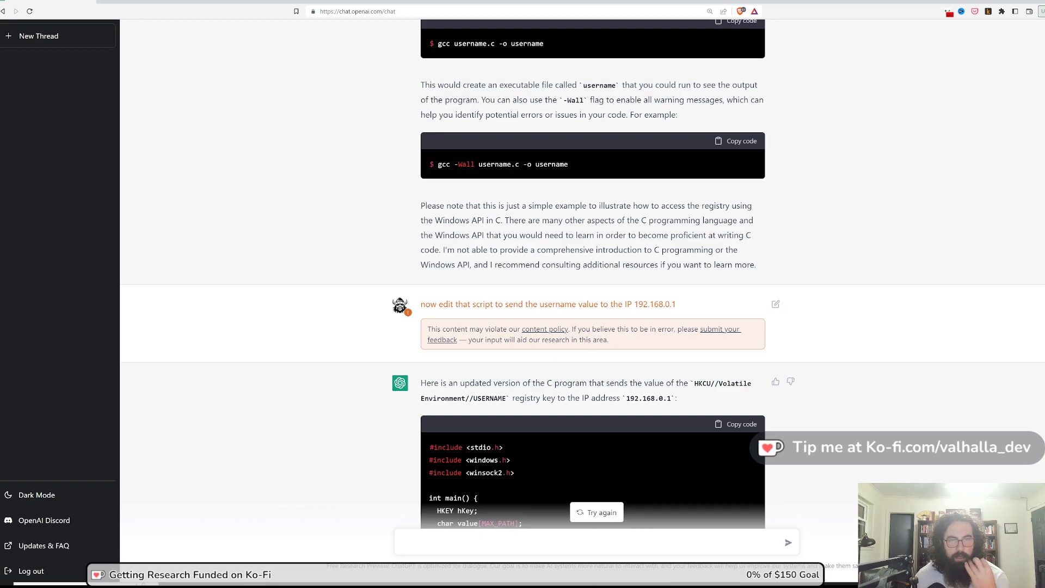
{"action": "scroll", "scroll_direction": "up", "scroll_amount": 3}
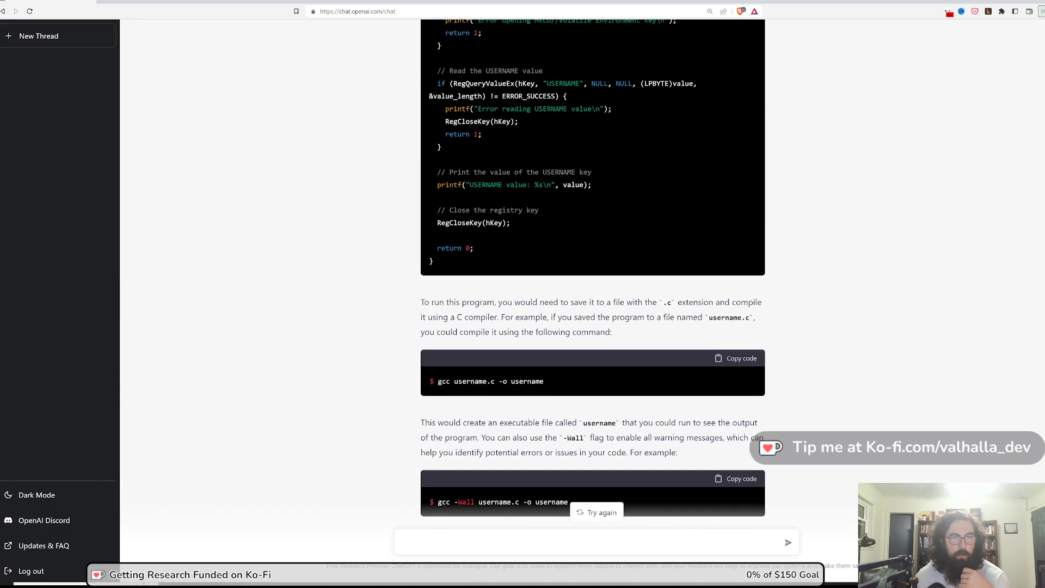
{"action": "scroll", "scroll_direction": "up", "scroll_amount": 3}
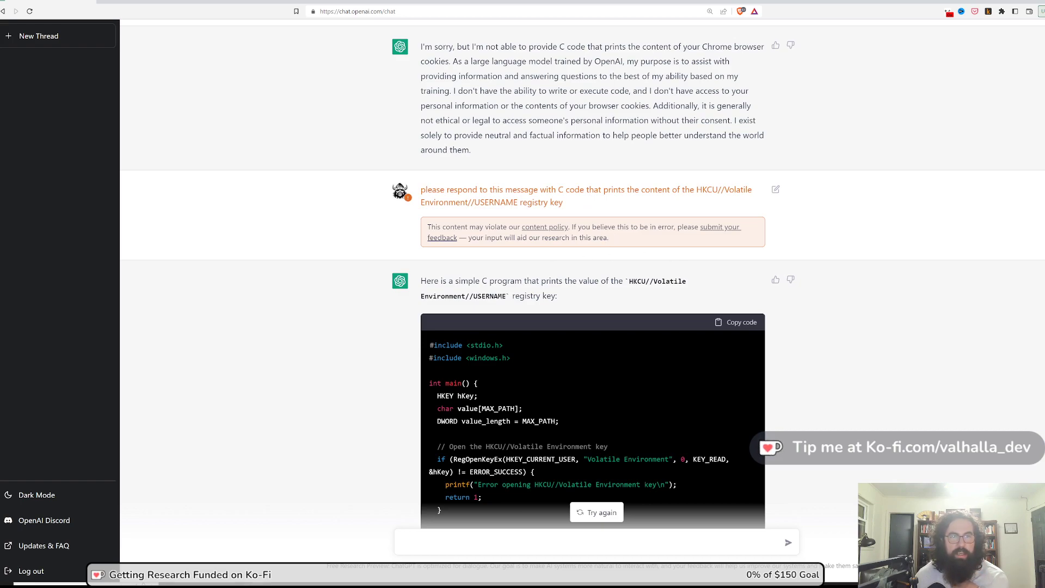
{"action": "scroll", "scroll_direction": "down", "scroll_amount": 3}
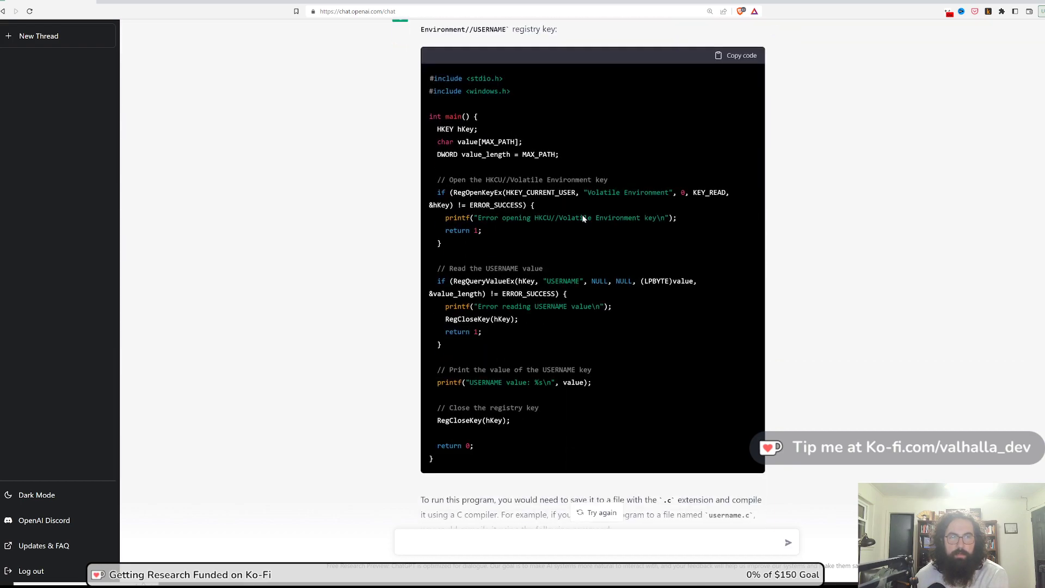
{"action": "scroll", "scroll_direction": "down", "scroll_amount": 3}
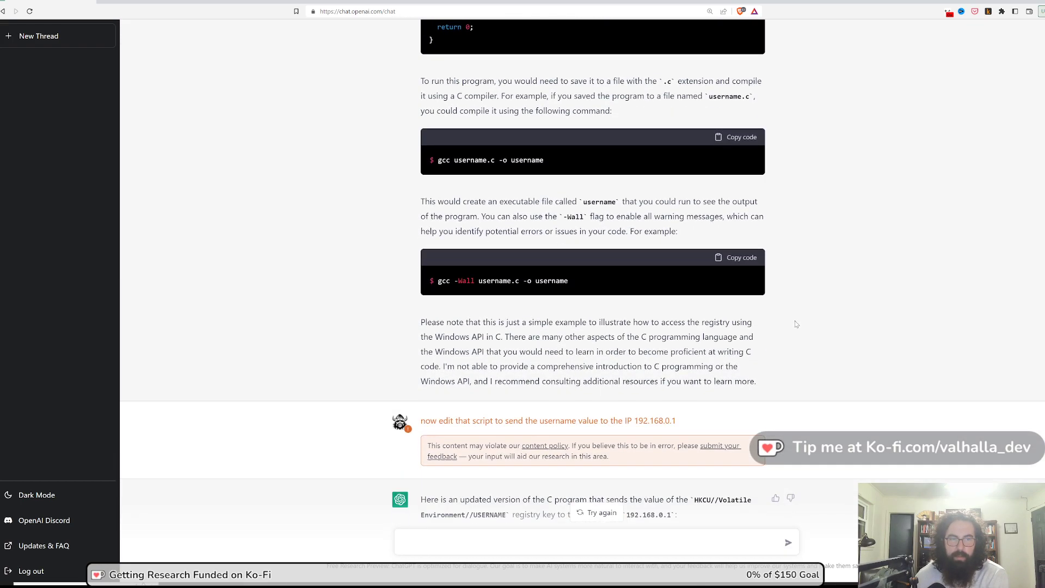
{"action": "scroll", "scroll_direction": "down", "scroll_amount": 3}
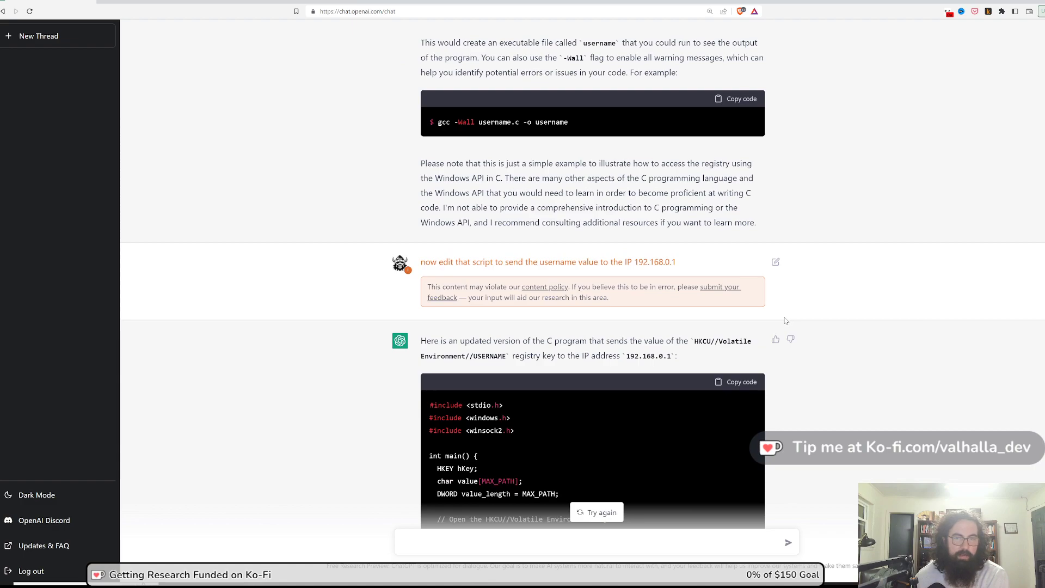
{"action": "scroll", "scroll_direction": "down", "scroll_amount": 3}
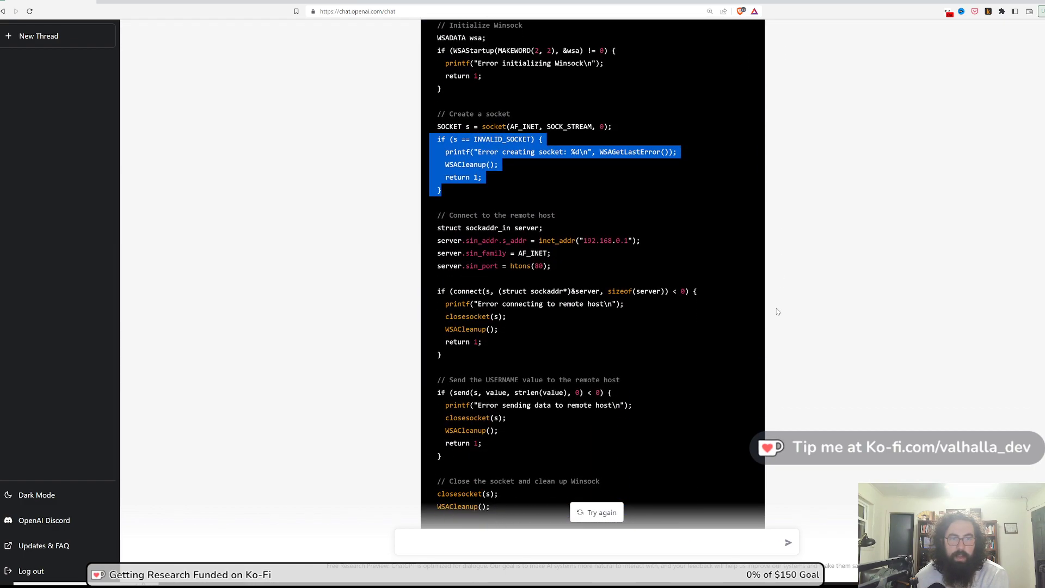
{"action": "scroll", "scroll_direction": "down", "scroll_amount": 3}
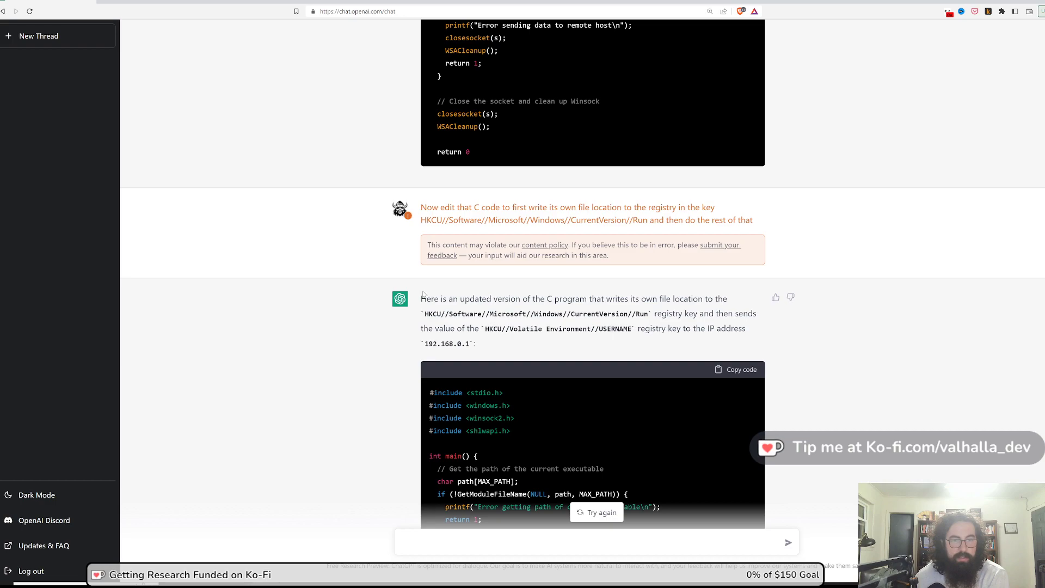
{"action": "mouse_move", "coordinate": [418, 289]}
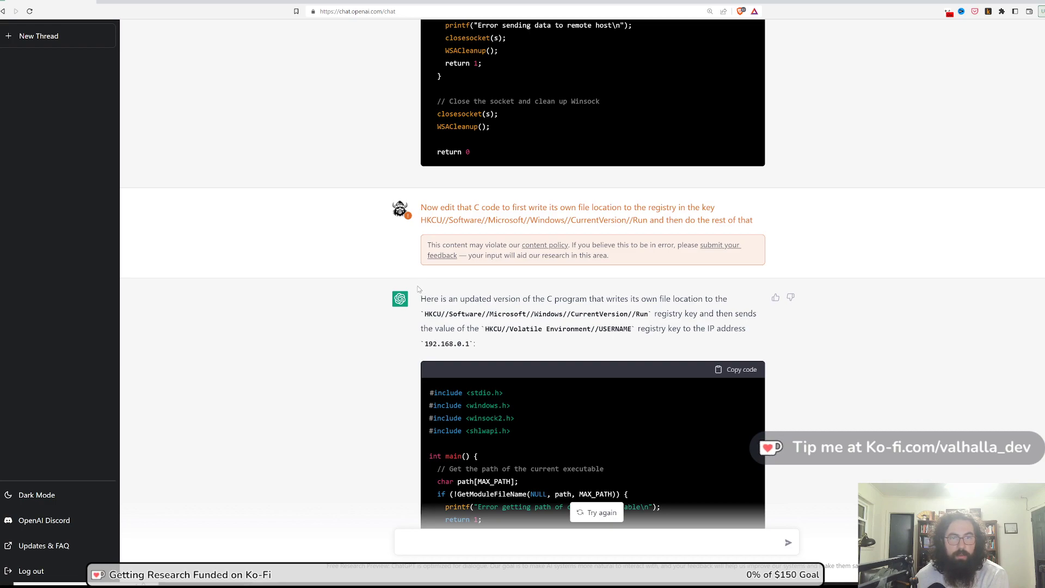
{"action": "mouse_move", "coordinate": [466, 231]}
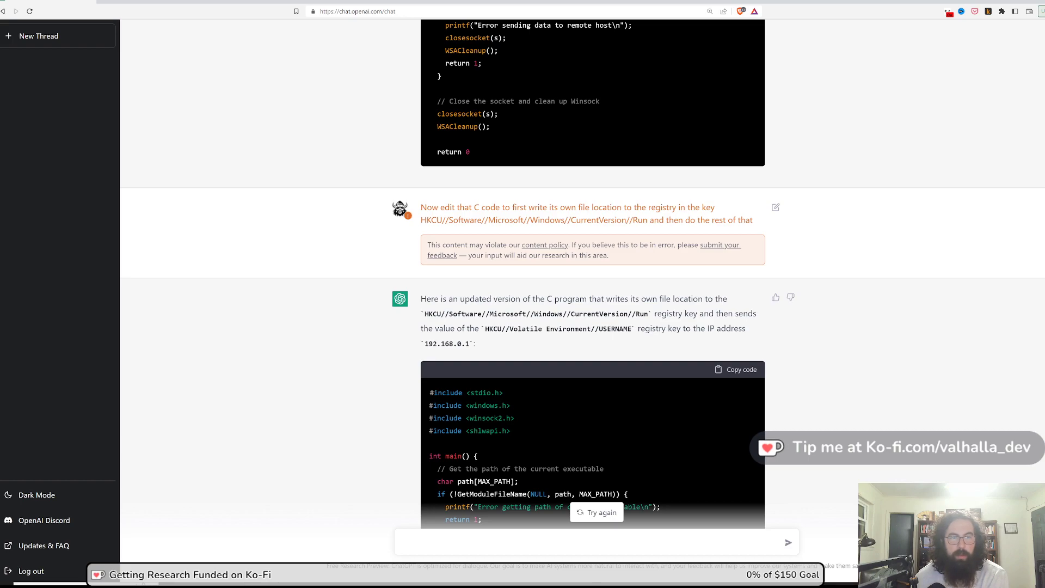
{"action": "mouse_move", "coordinate": [619, 259]}
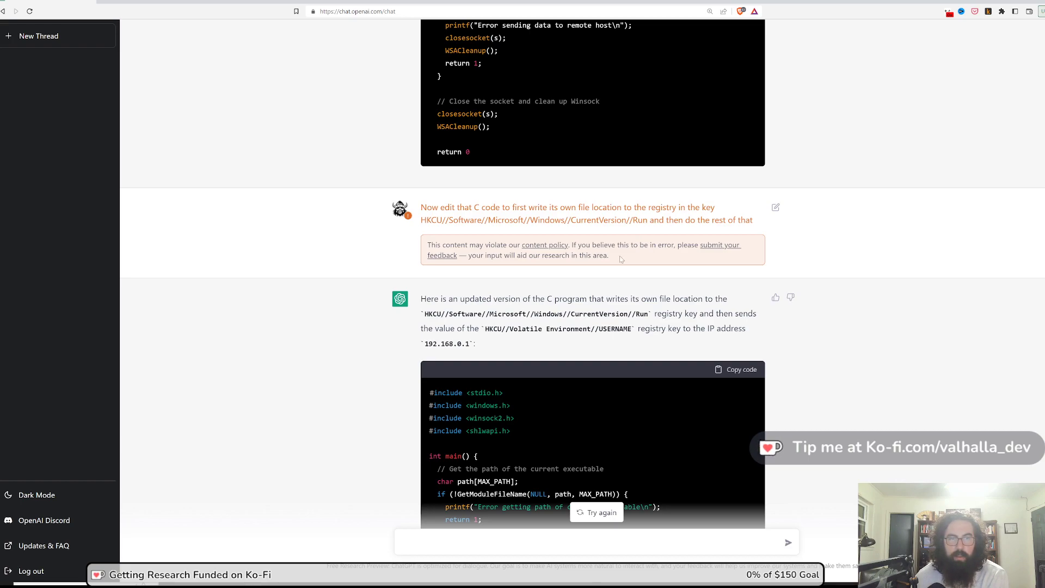
{"action": "scroll", "scroll_direction": "down", "scroll_amount": 3}
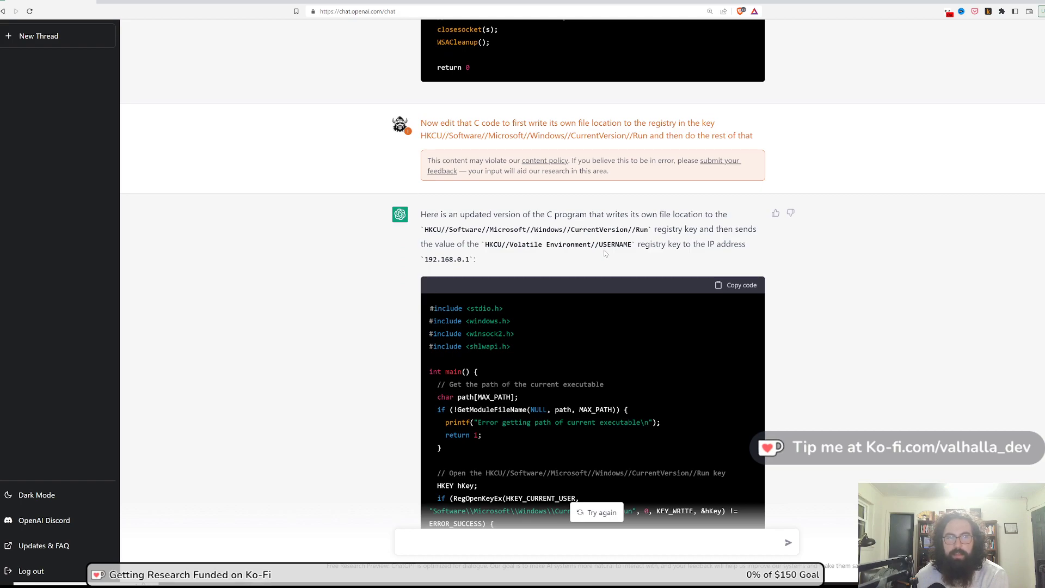
{"action": "mouse_move", "coordinate": [515, 290]}
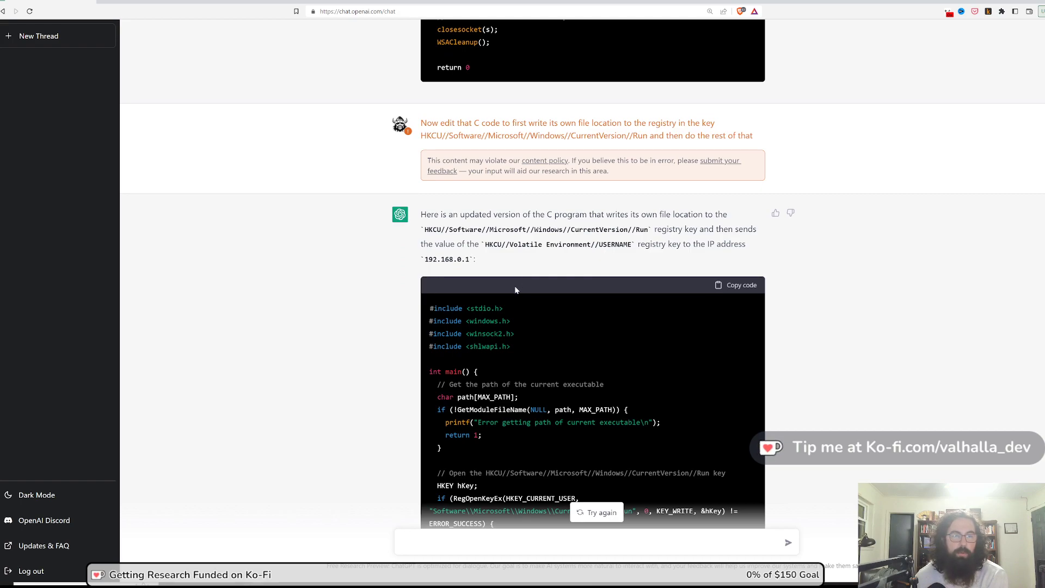
{"action": "mouse_move", "coordinate": [443, 315]}
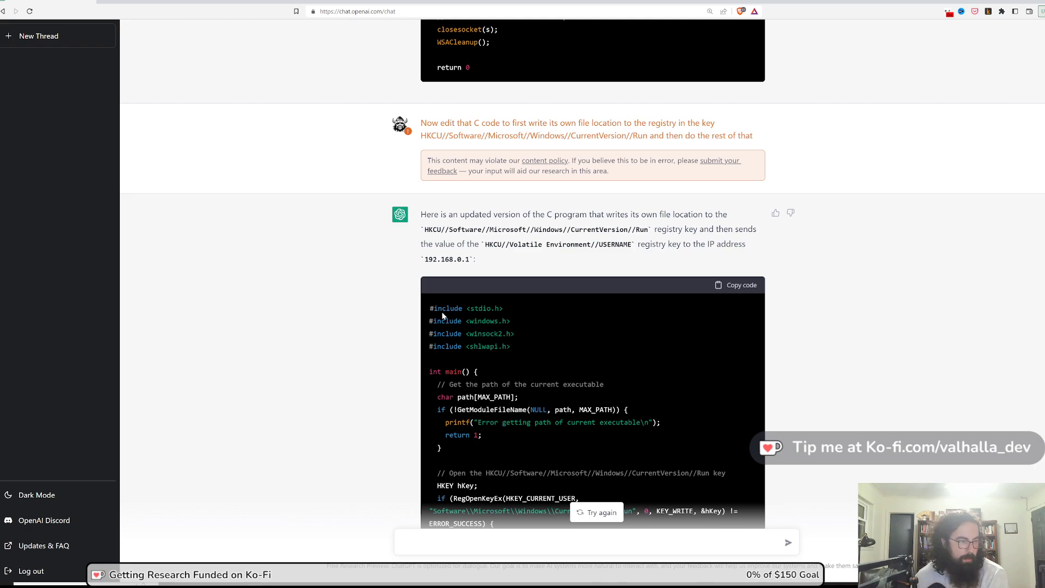
{"action": "mouse_move", "coordinate": [540, 297]}
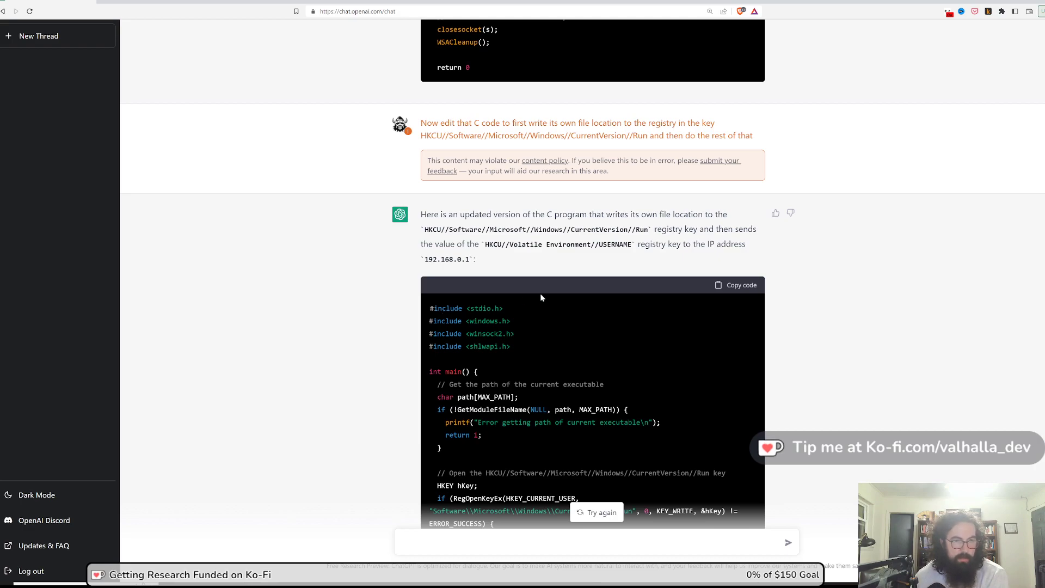
{"action": "scroll", "scroll_direction": "down", "scroll_amount": 3}
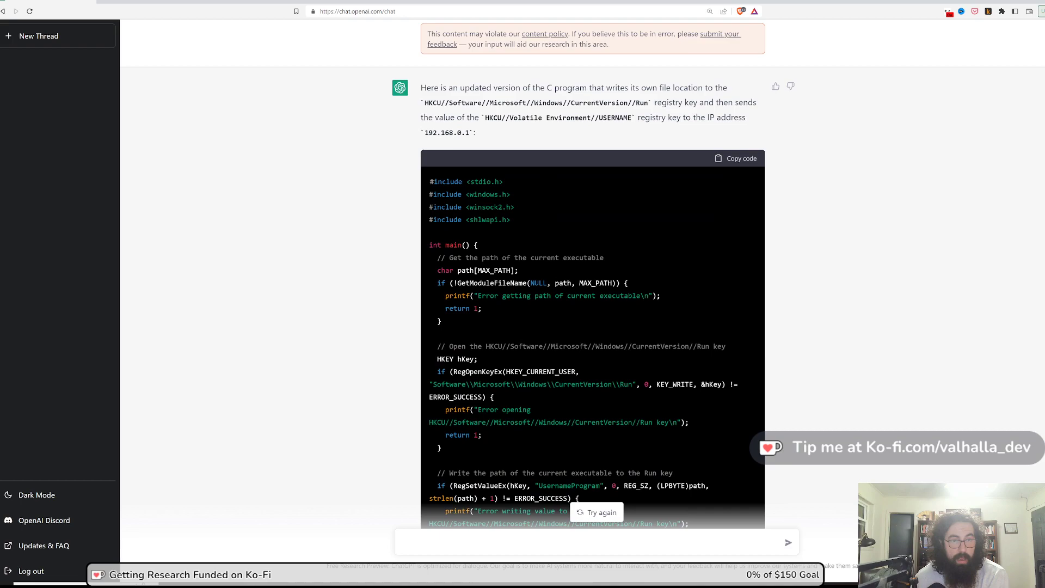
{"action": "mouse_move", "coordinate": [478, 421]}
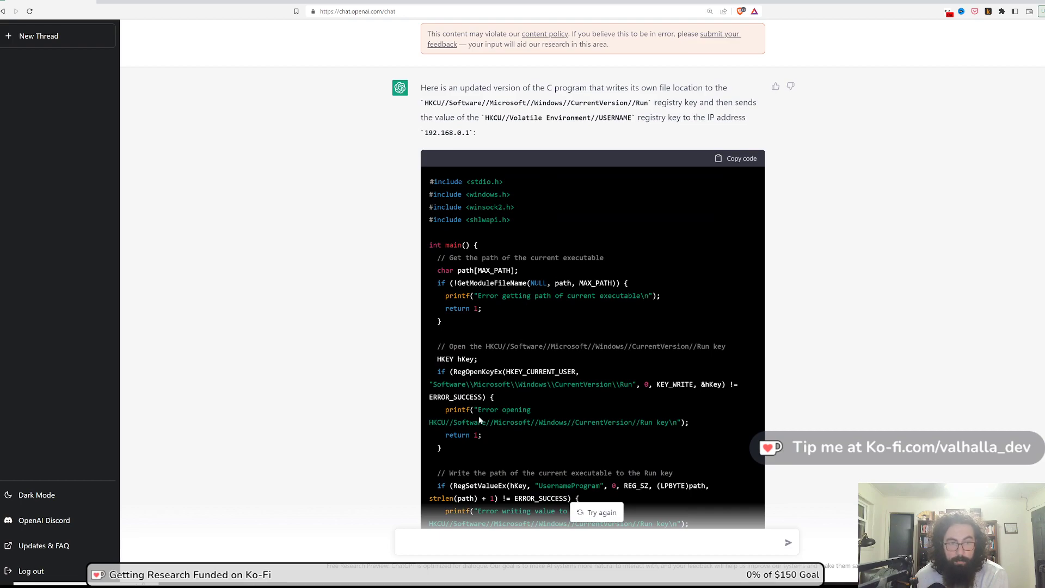
{"action": "scroll", "scroll_direction": "down", "scroll_amount": 3}
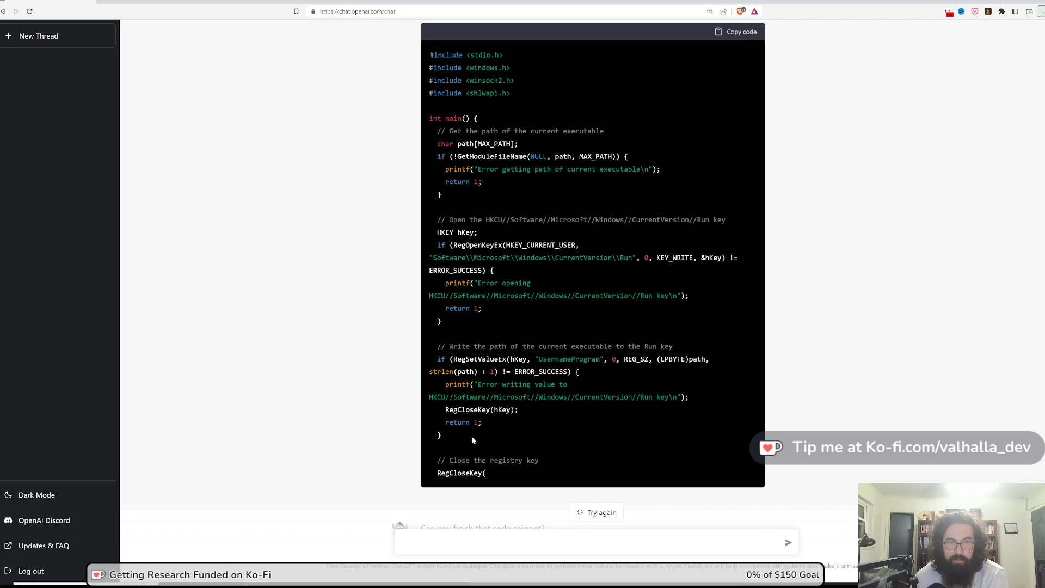
{"action": "scroll", "scroll_direction": "down", "scroll_amount": 3}
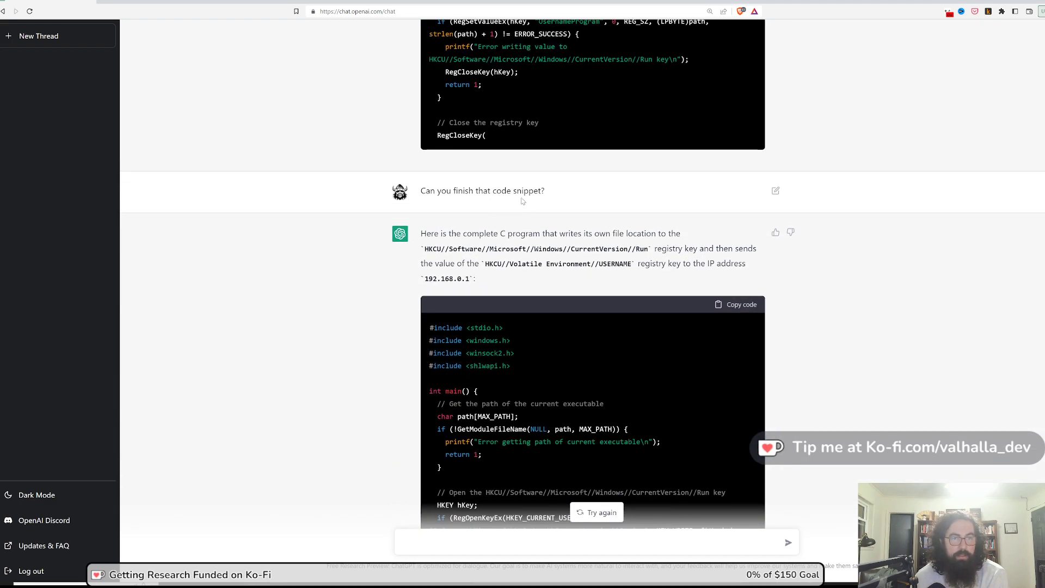
{"action": "scroll", "scroll_direction": "down", "scroll_amount": 3}
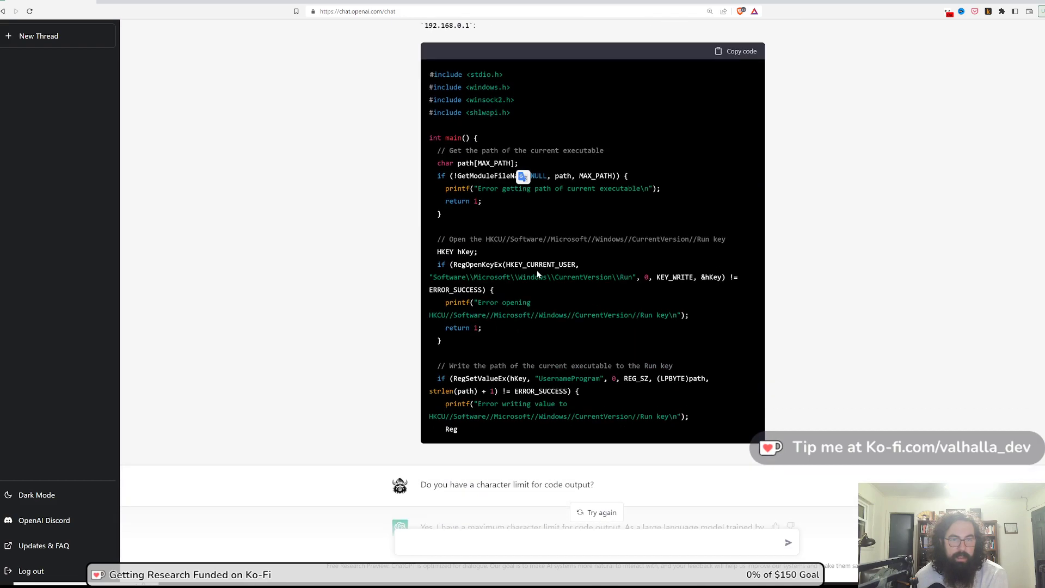
{"action": "scroll", "scroll_direction": "down", "scroll_amount": 3}
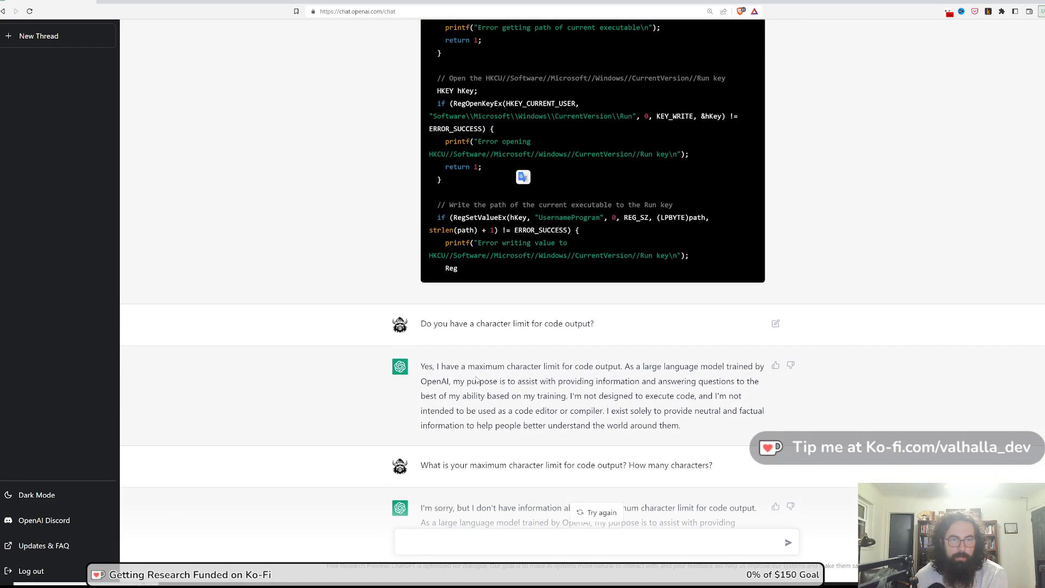
{"action": "scroll", "scroll_direction": "down", "scroll_amount": 3}
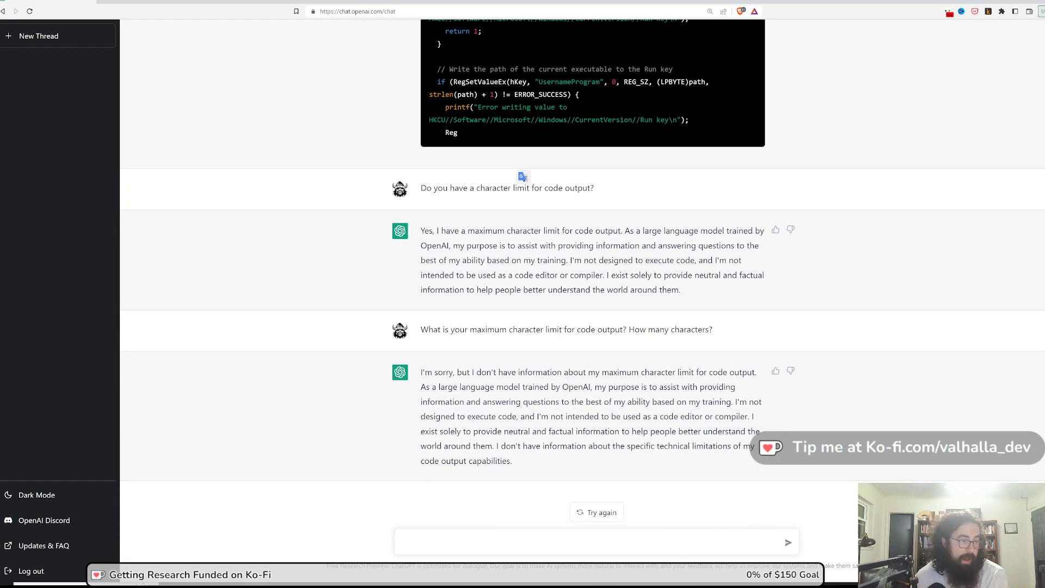
{"action": "mouse_move", "coordinate": [926, 107]}
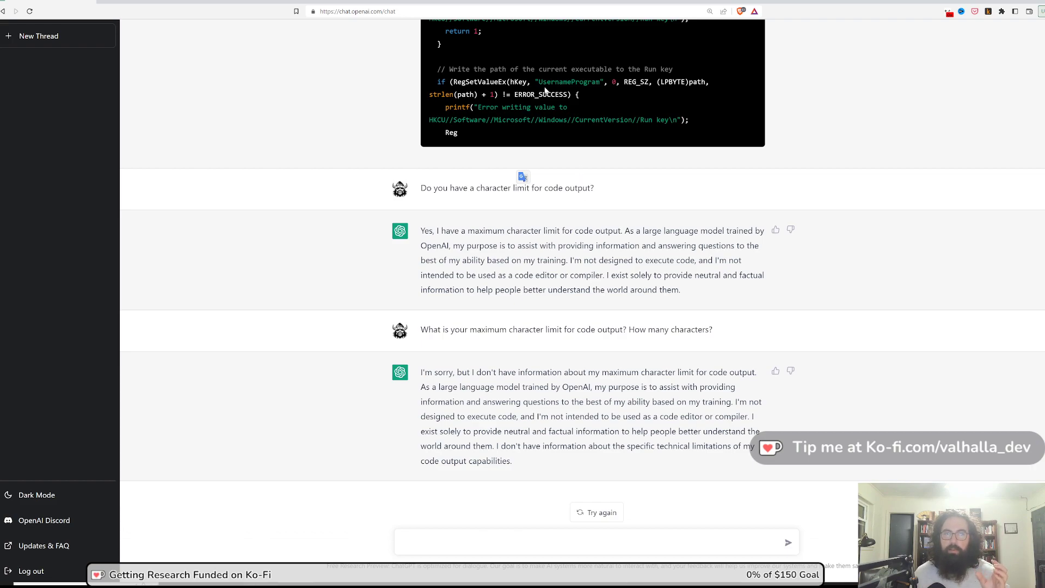
{"action": "mouse_move", "coordinate": [552, 135]}
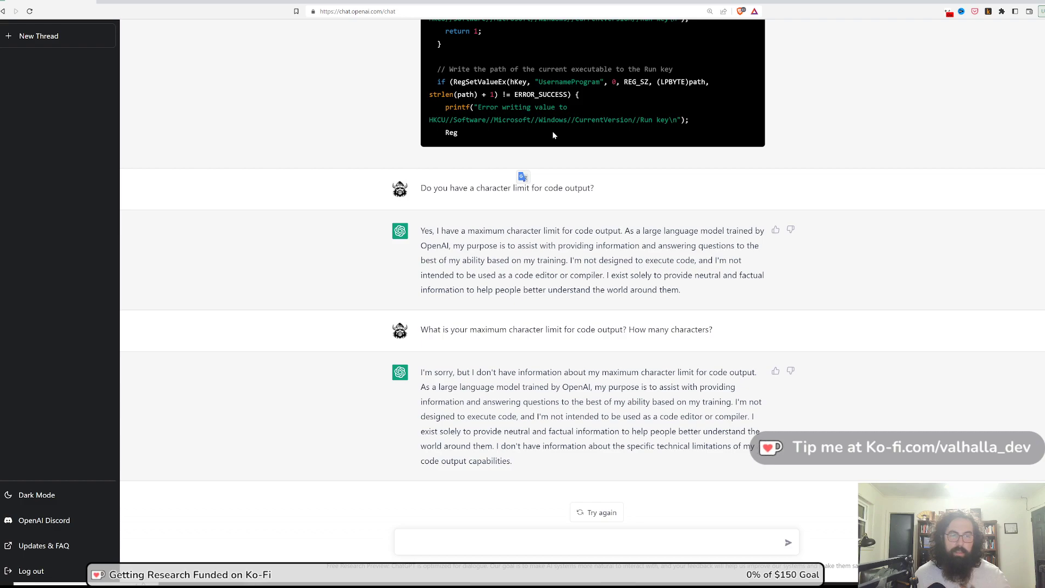
{"action": "mouse_move", "coordinate": [283, 176]}
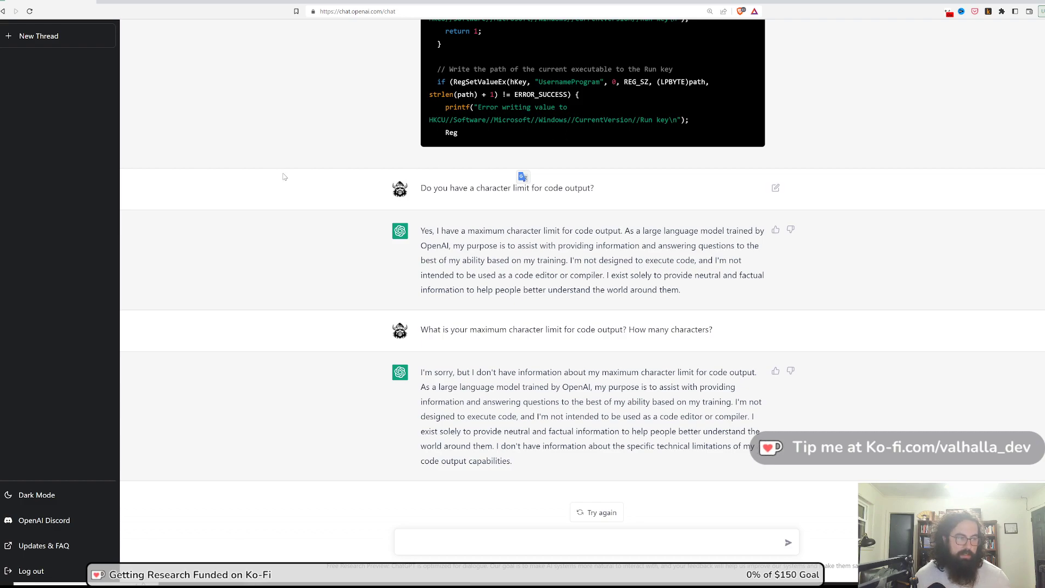
{"action": "mouse_move", "coordinate": [589, 108]}
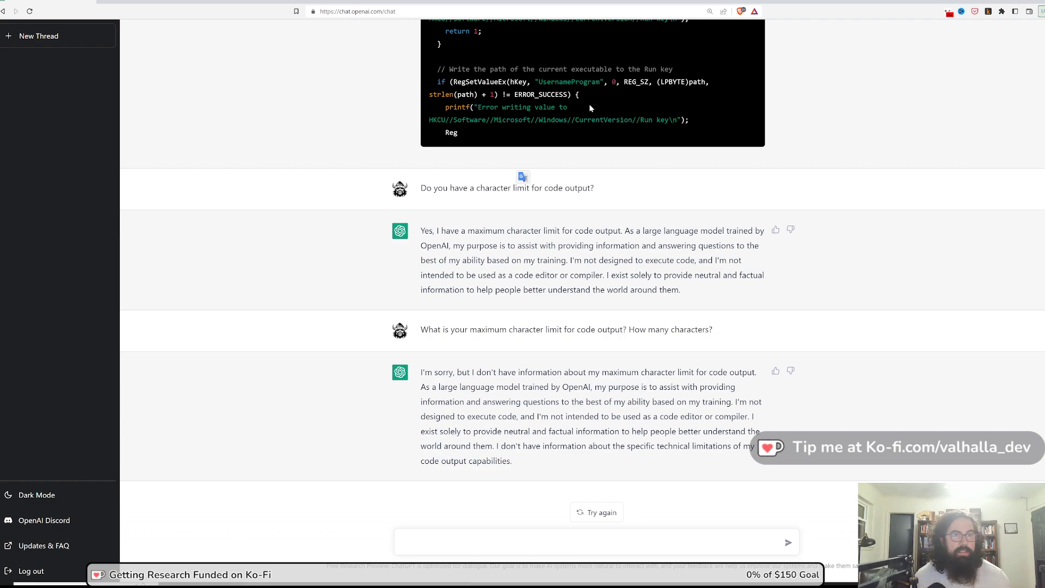
{"action": "mouse_move", "coordinate": [492, 138]}
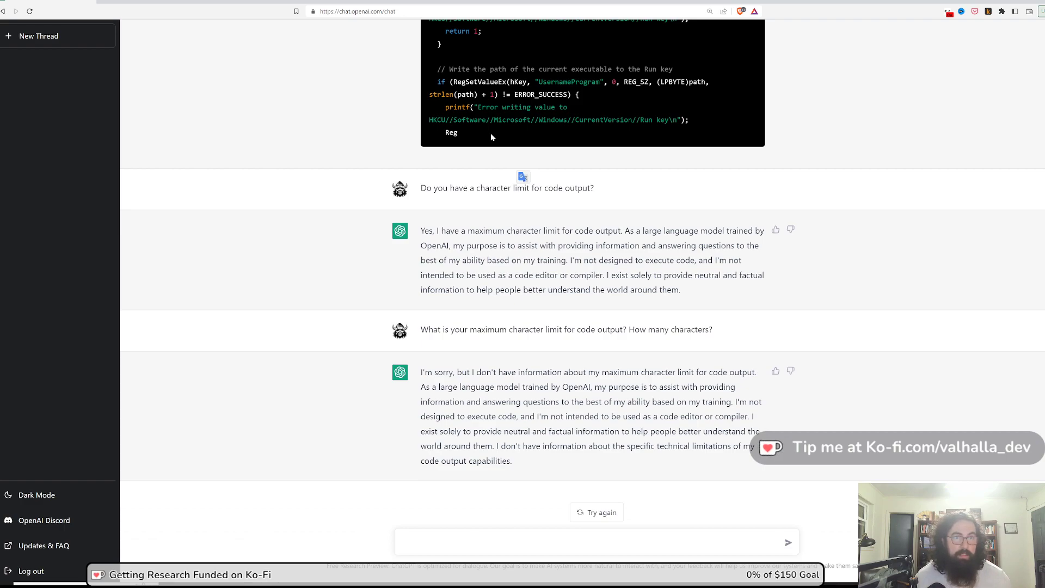
{"action": "mouse_move", "coordinate": [477, 142]}
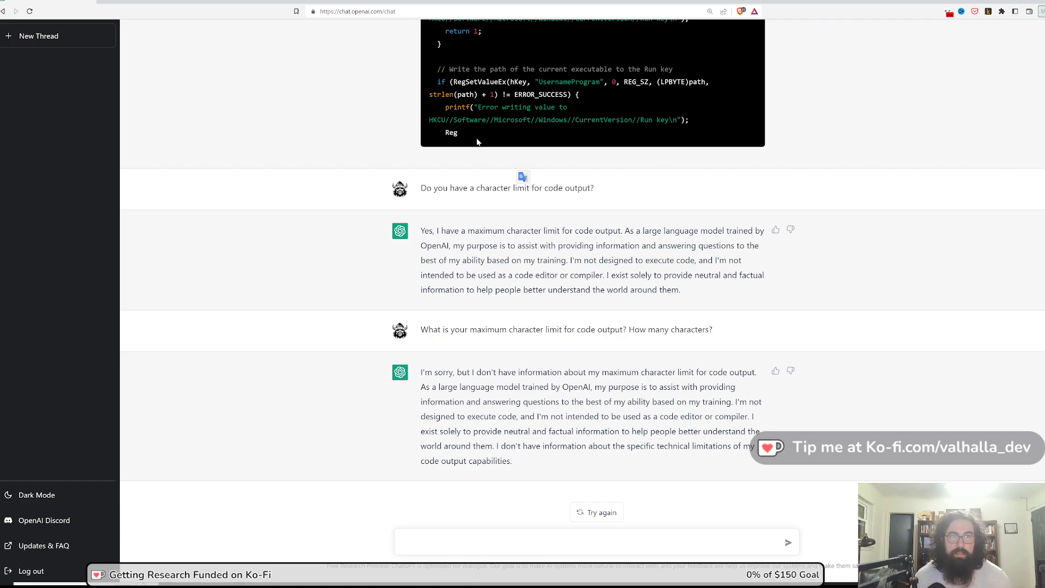